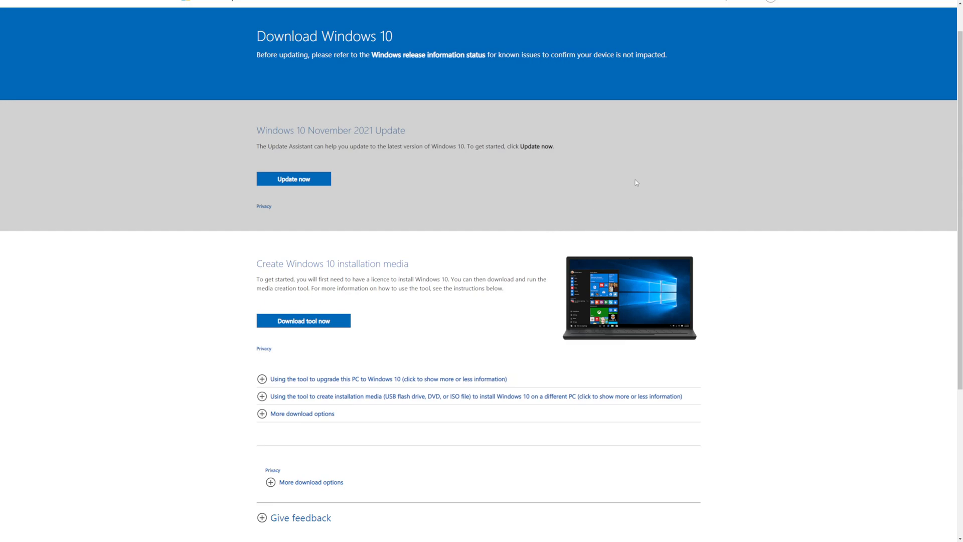
Download the Windows 10 media creation tool from the page and run the downloaded file.
scroll(down, 3)
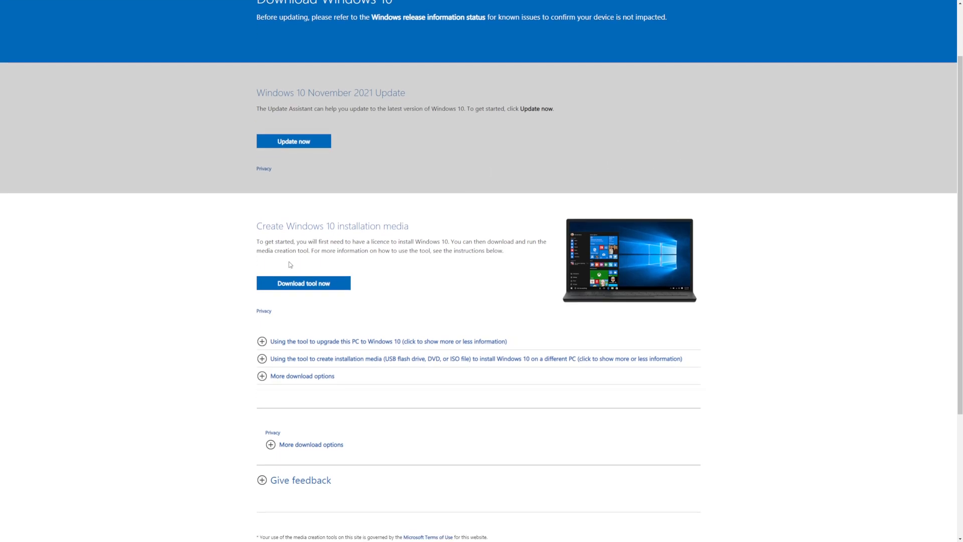
click(303, 283)
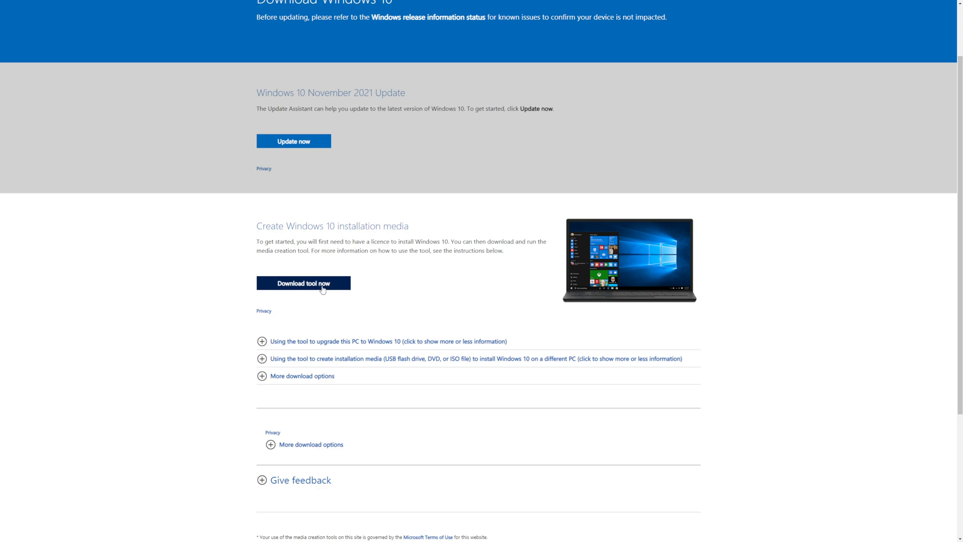
click(303, 283)
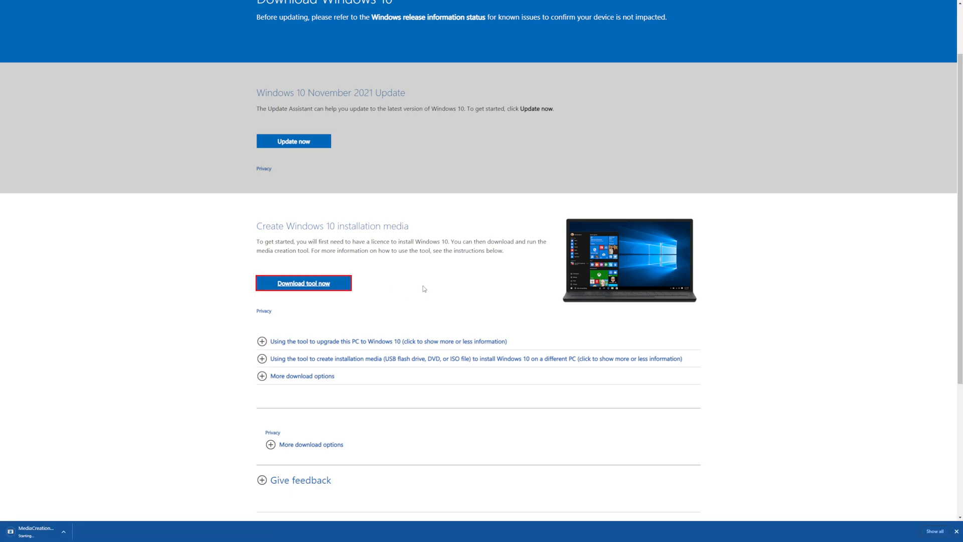
click(303, 283)
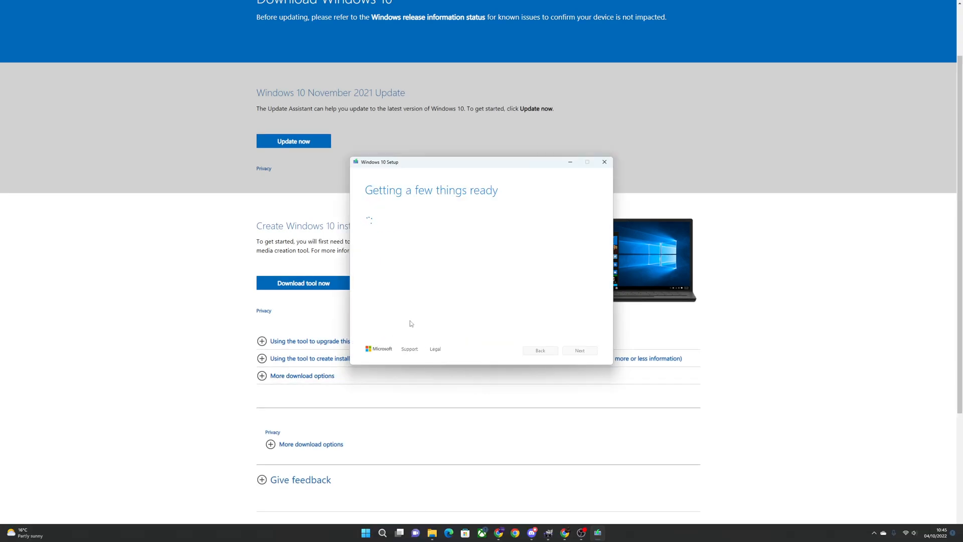
mouse_move(481, 286)
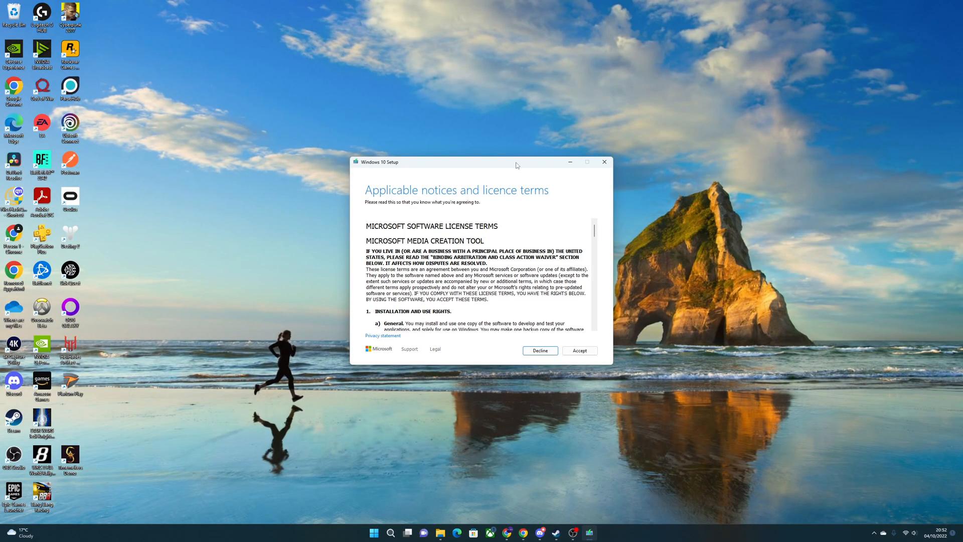
Accept the licence, choose installation media with recommended options, and save Windows 10 as an ISO to Downloads.
click(579, 350)
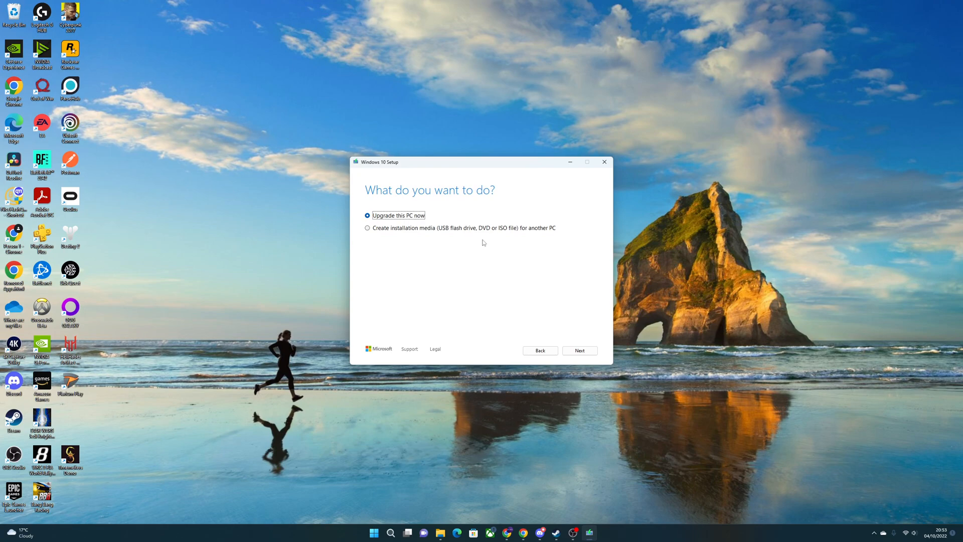
click(368, 228)
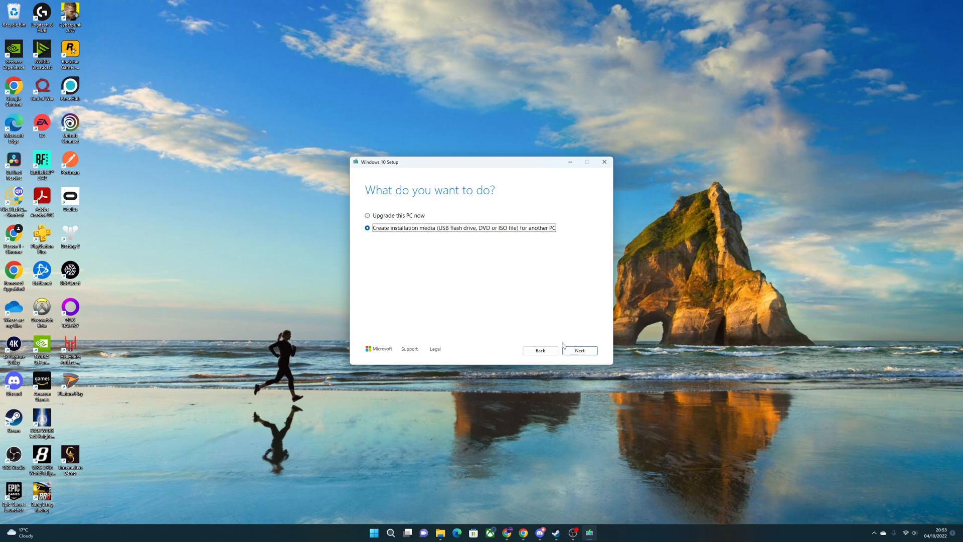
click(579, 350)
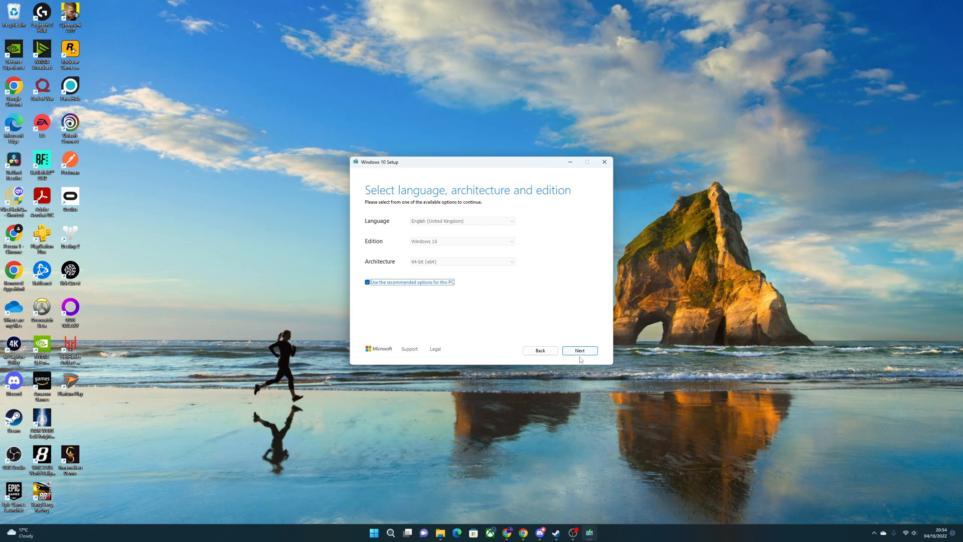
click(579, 350)
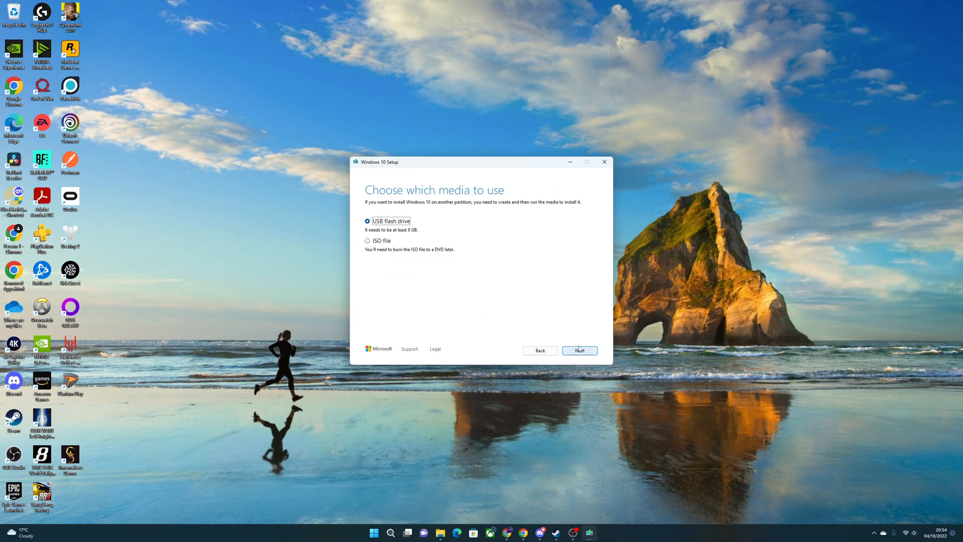
click(369, 240)
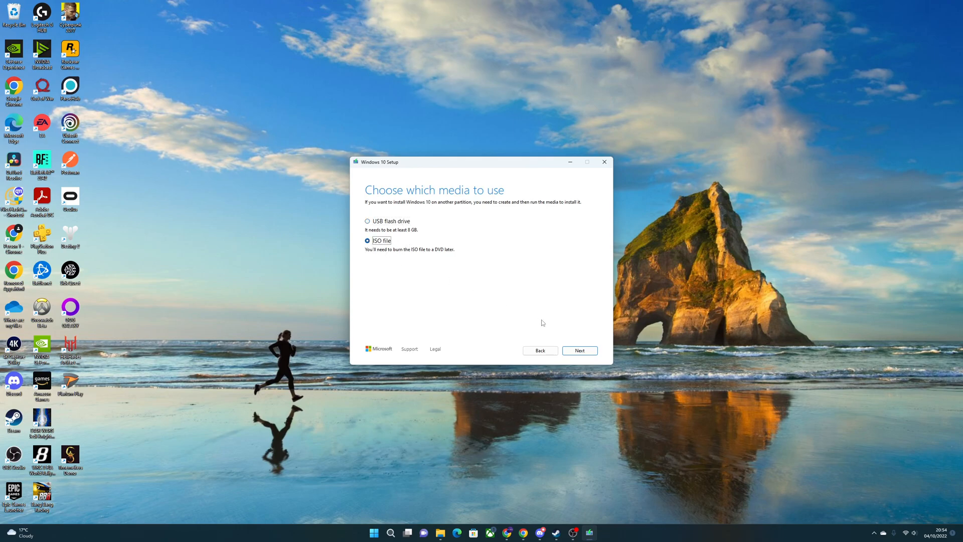
click(578, 350)
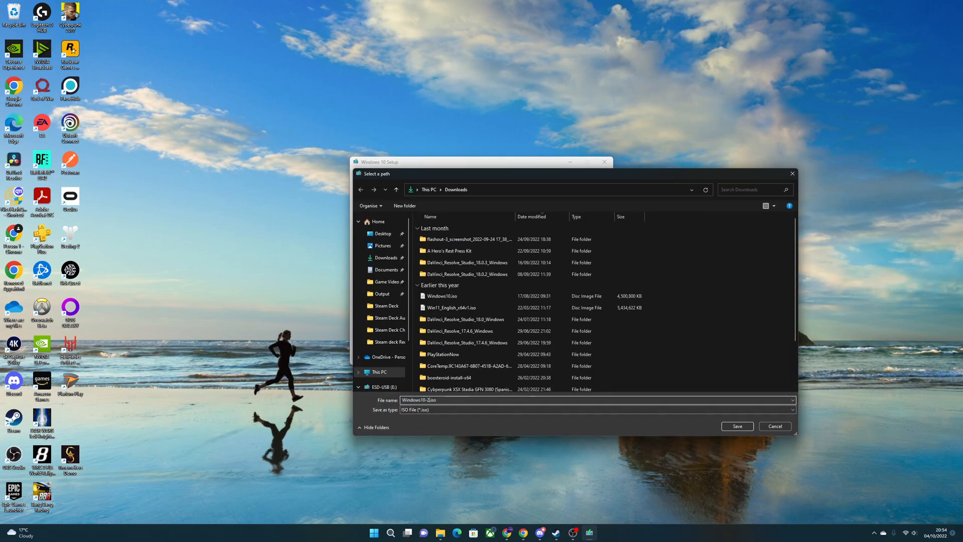
click(735, 427)
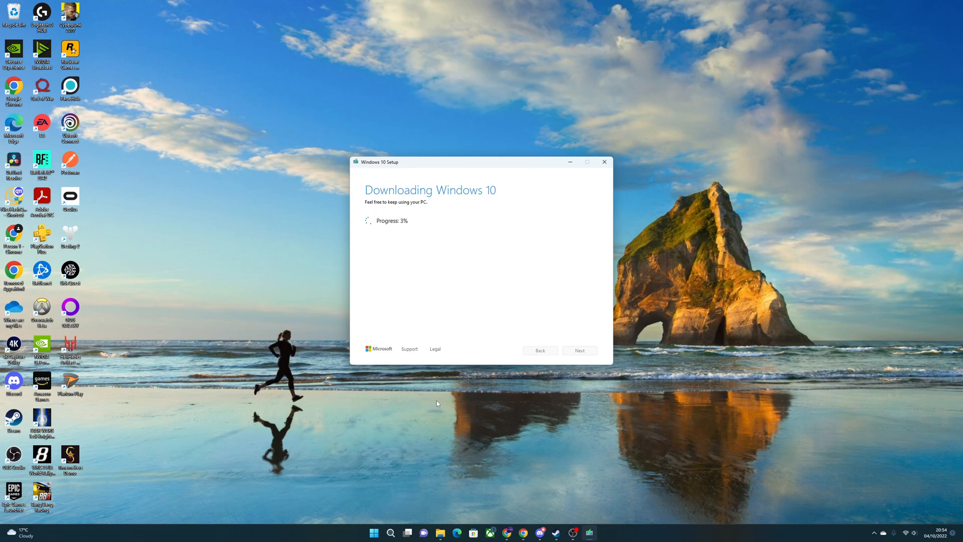
mouse_move(439, 532)
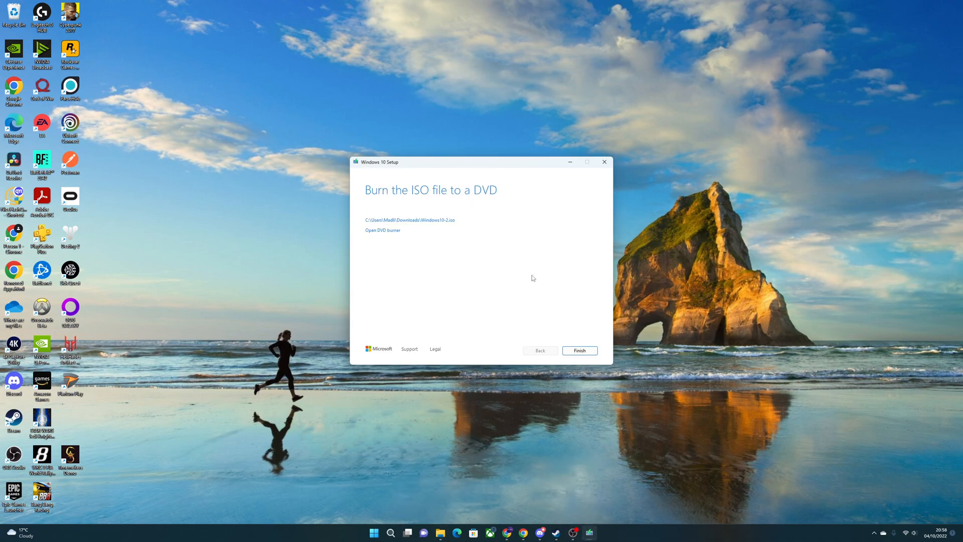
Finish and close Windows 10 Setup once the ISO download completes.
click(579, 350)
text(rufu)
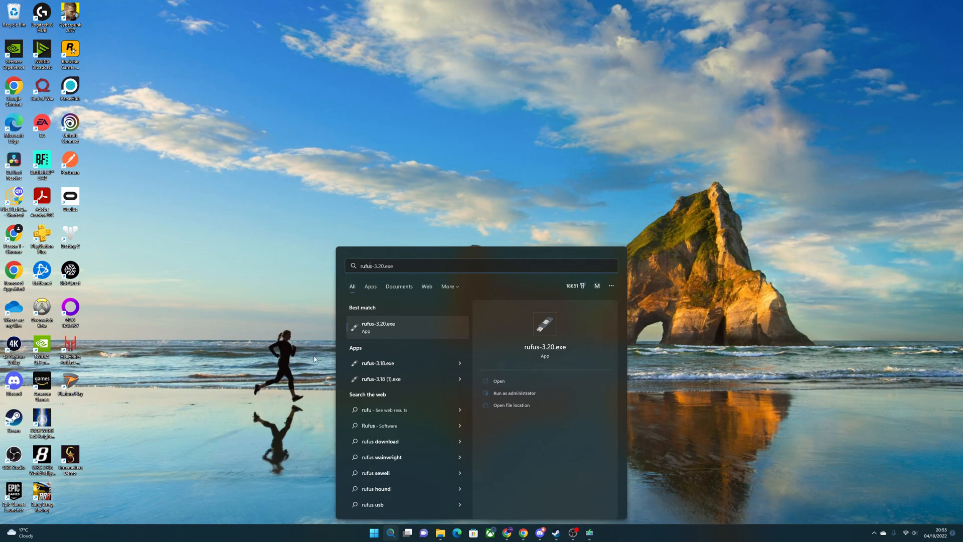
Launch rufus-3.20.exe and load the Windows10.iso disk image.
click(378, 328)
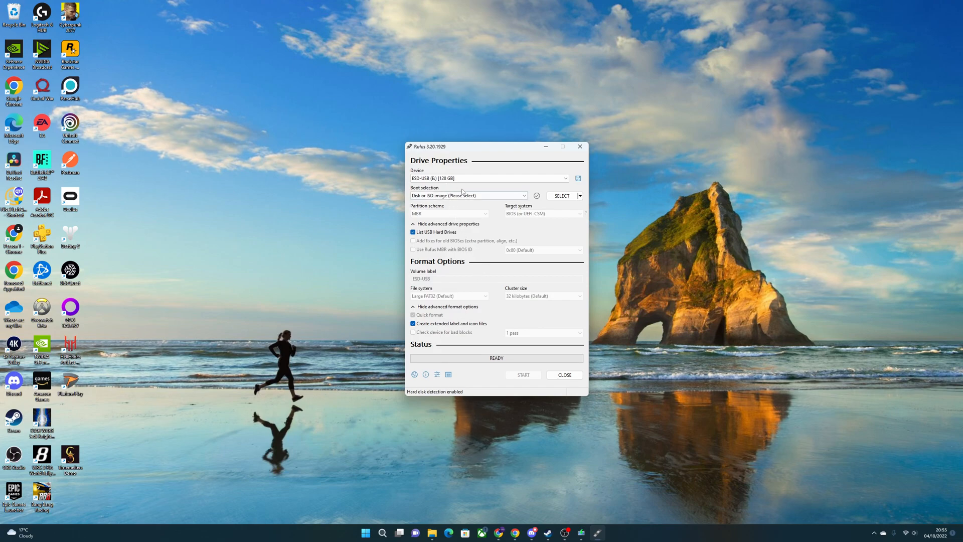
click(469, 196)
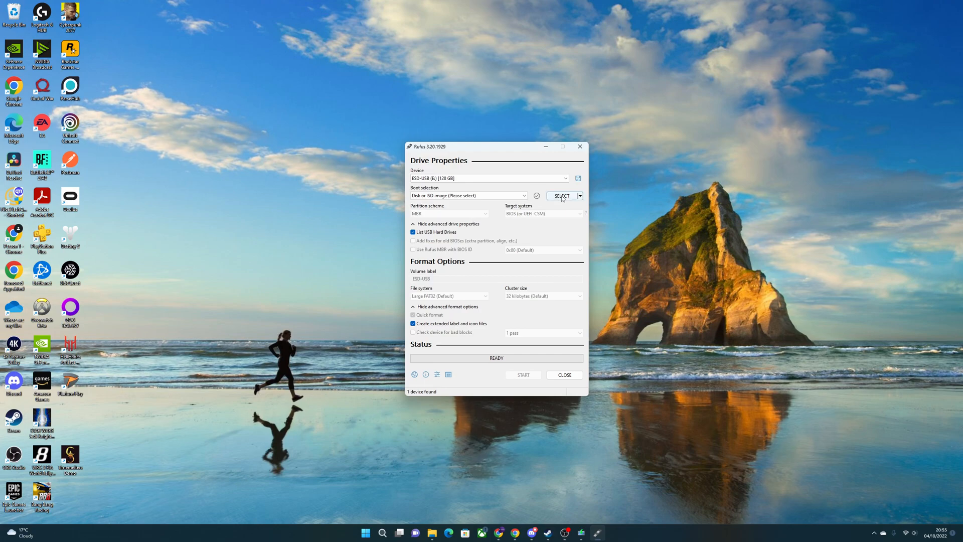
click(560, 196)
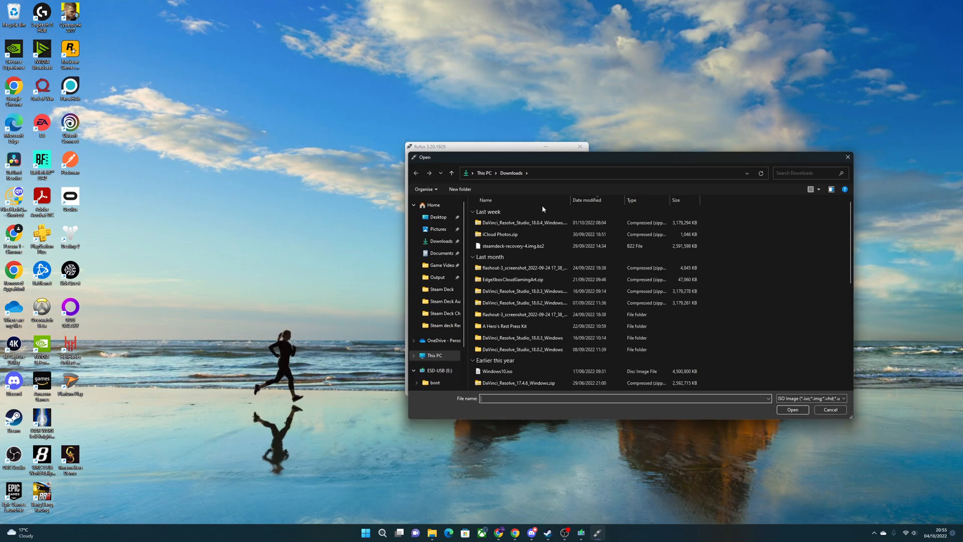
click(498, 371)
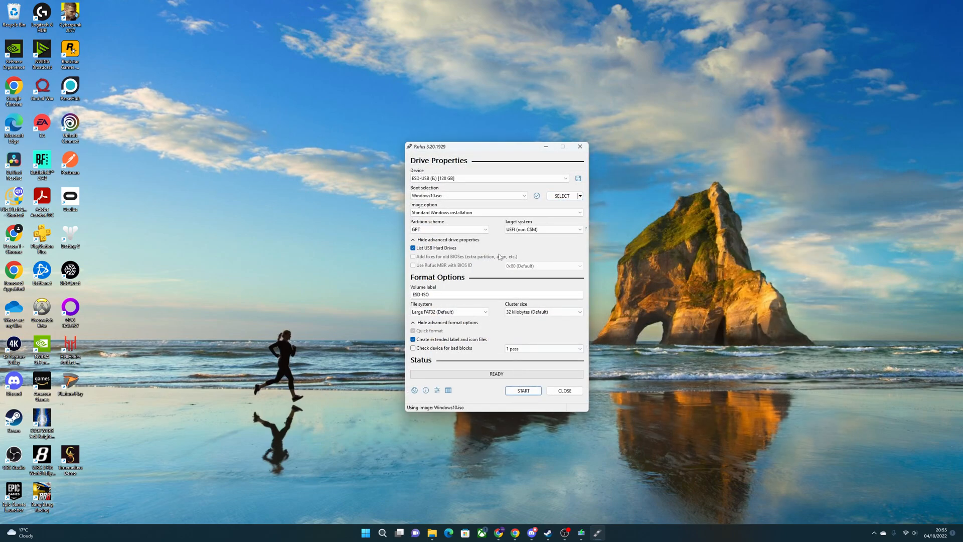
Set the partition scheme and choose the 2TB drive as the target device.
click(486, 228)
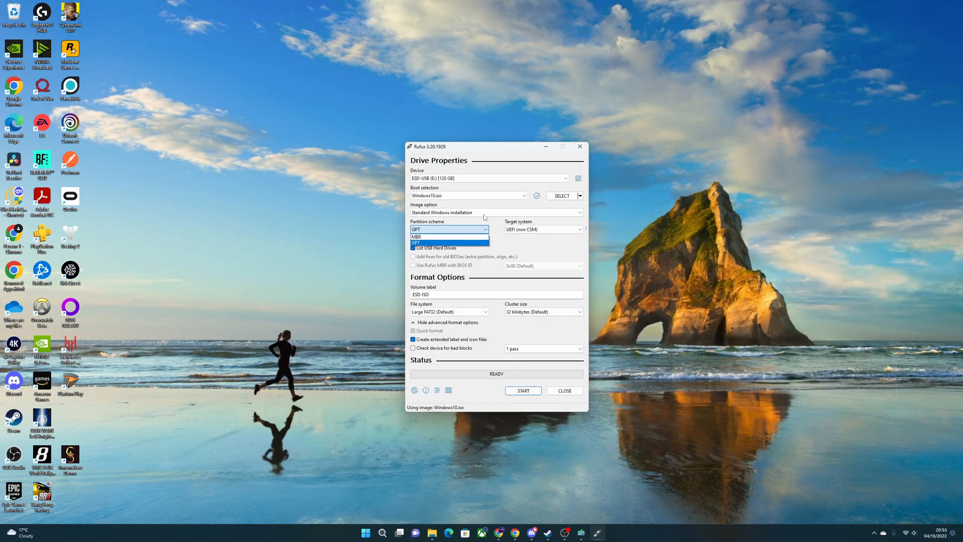
click(416, 237)
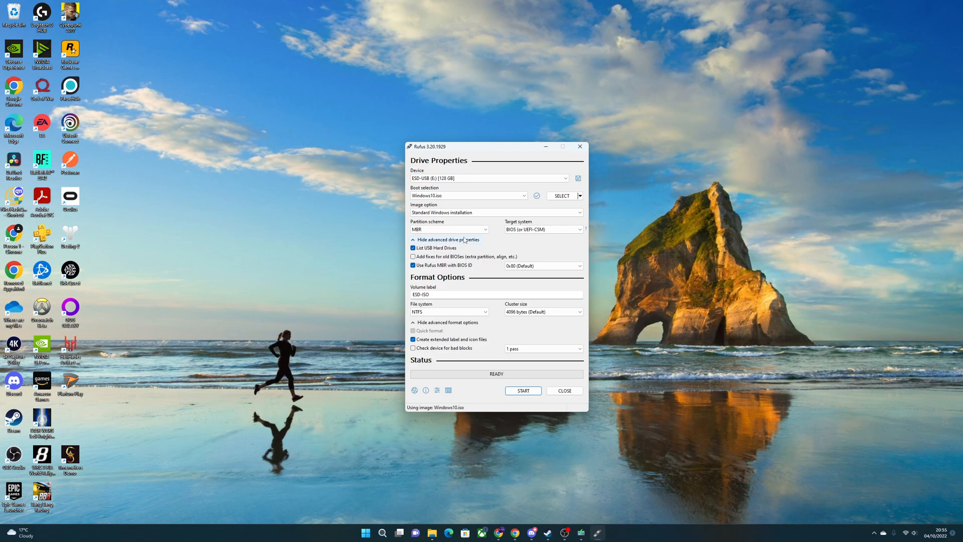
mouse_move(547, 239)
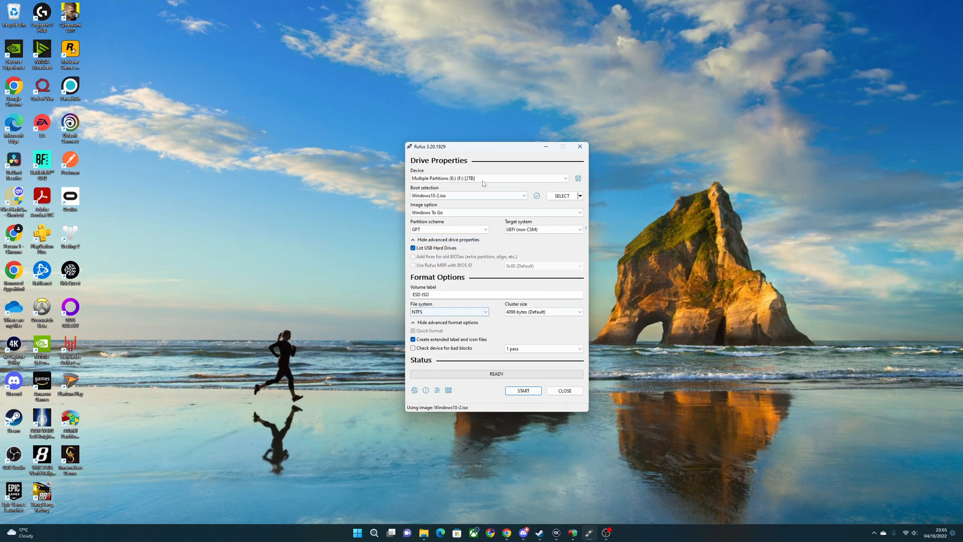
click(495, 213)
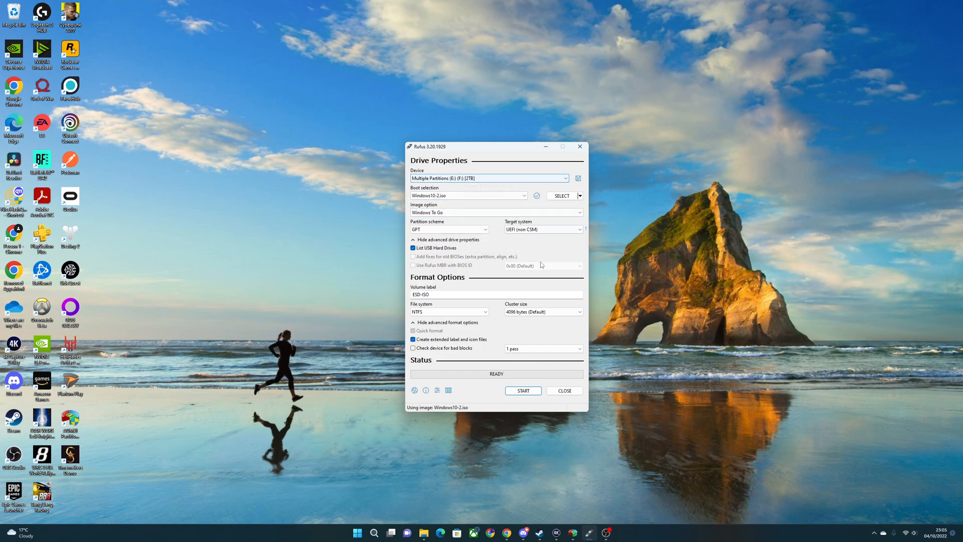
mouse_move(522, 391)
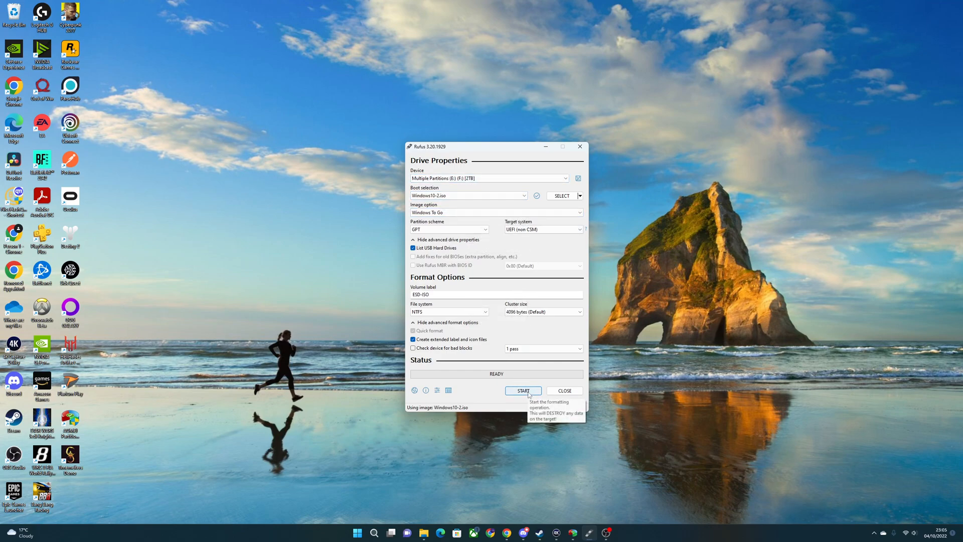
Write Windows 10 Home as Windows To Go, skipping privacy questions and confirming data destruction and existing partitions.
click(523, 391)
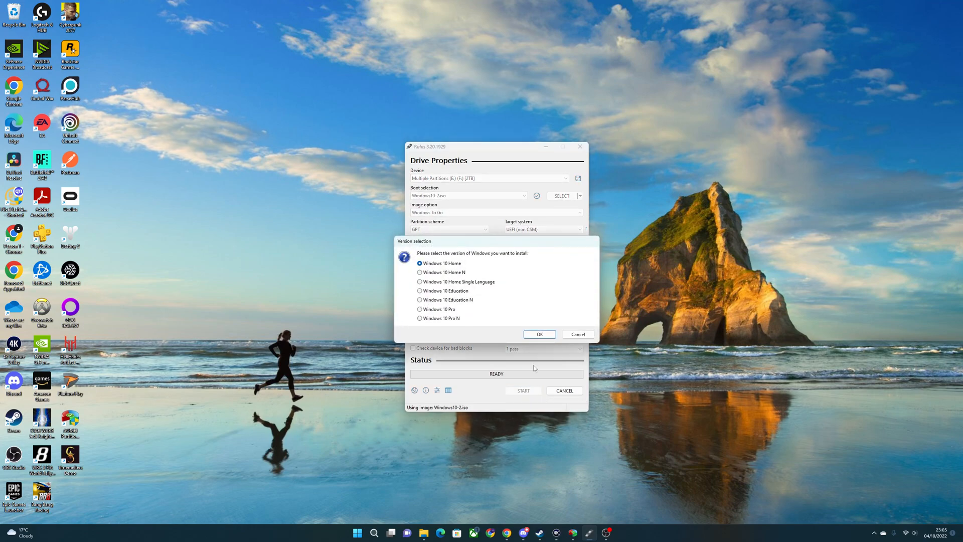
click(539, 333)
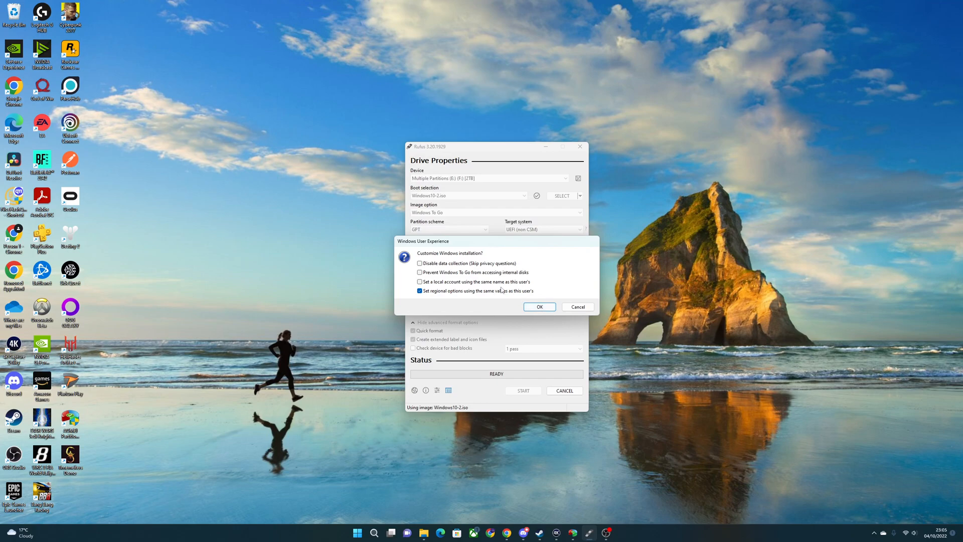
click(420, 263)
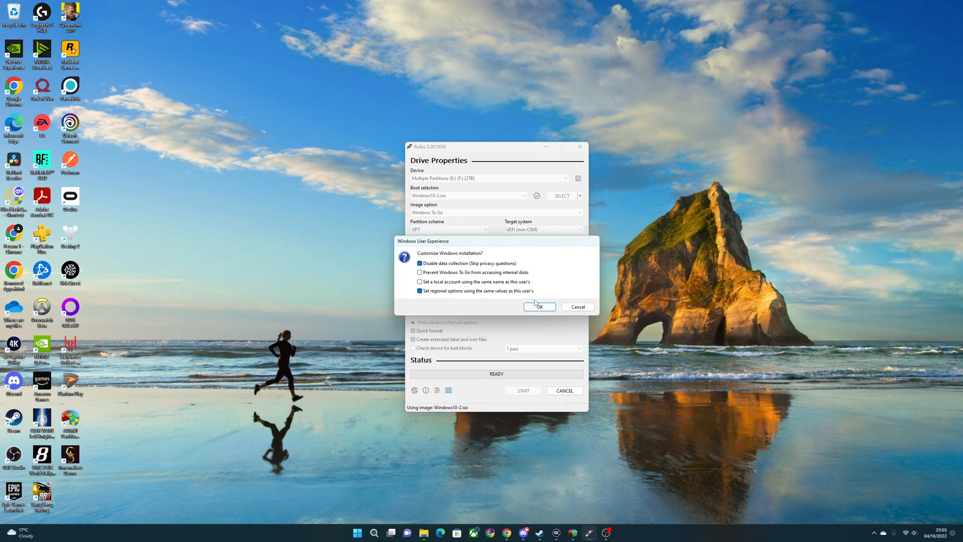
click(539, 307)
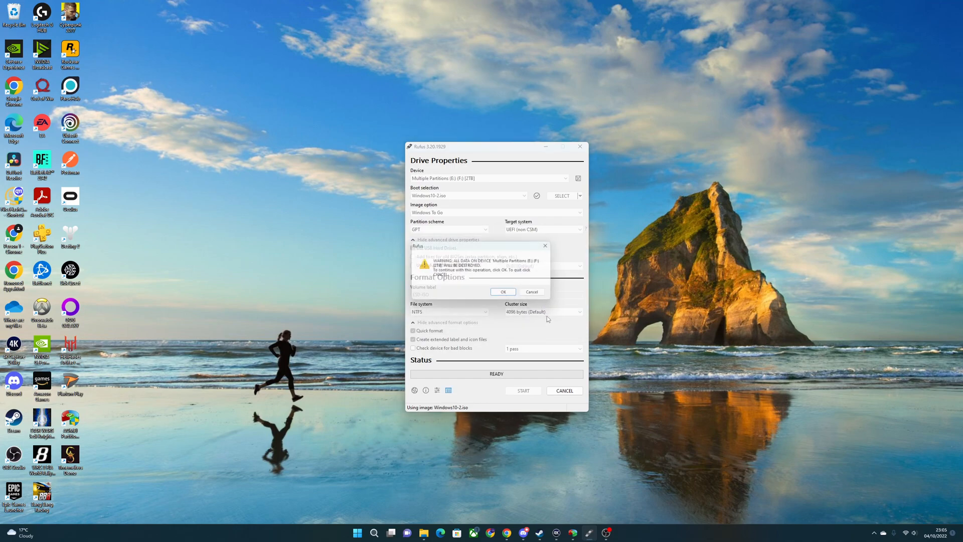
click(503, 291)
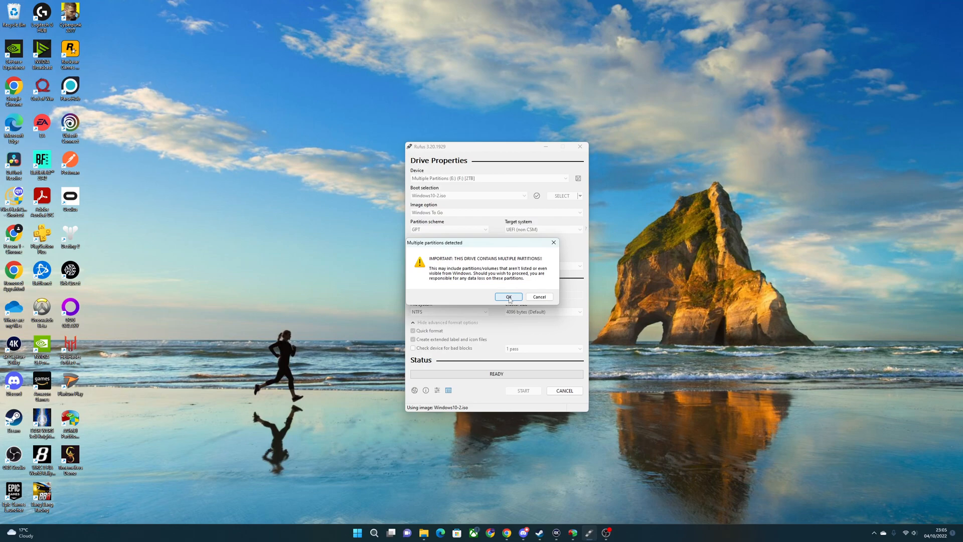
click(508, 297)
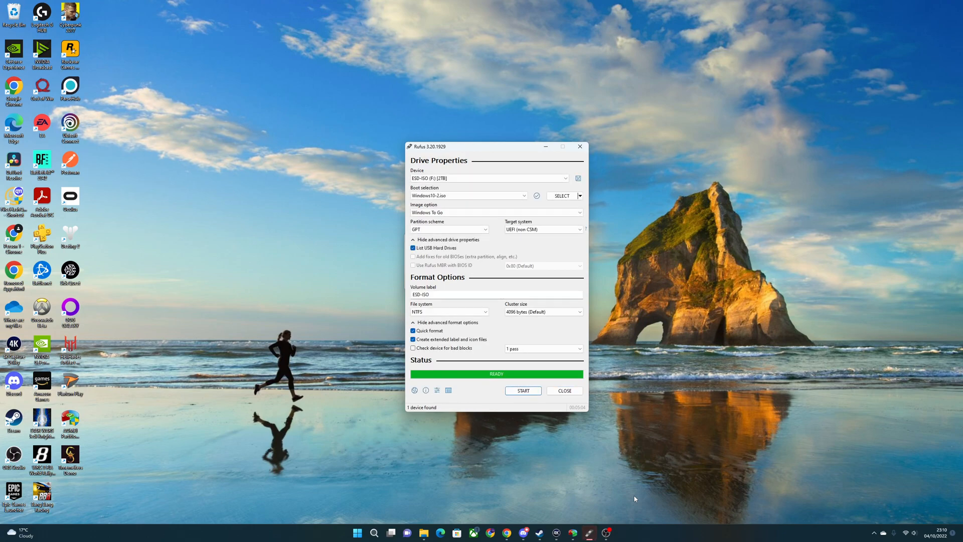
Search the Start menu to launch Create and format hard disk partitions.
text(discord)
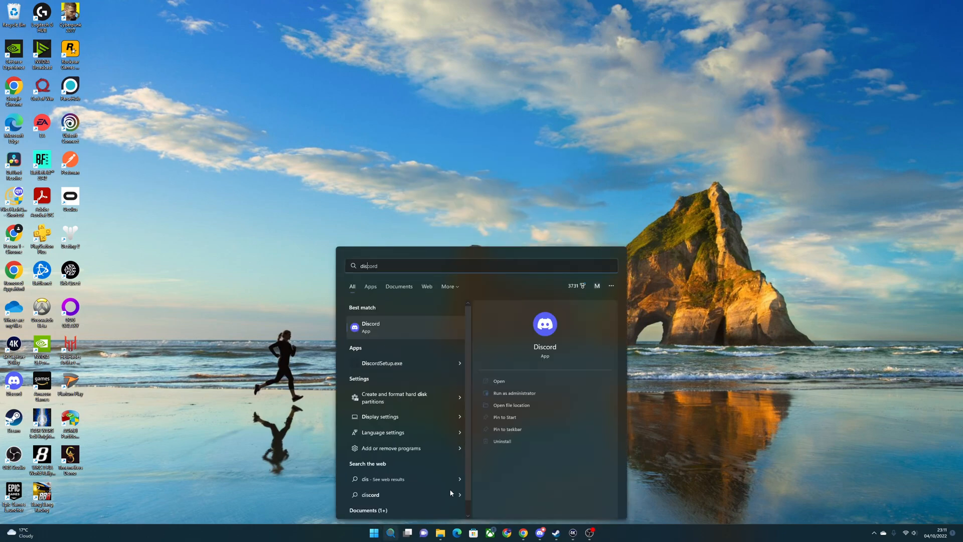
text(disk Clean-up)
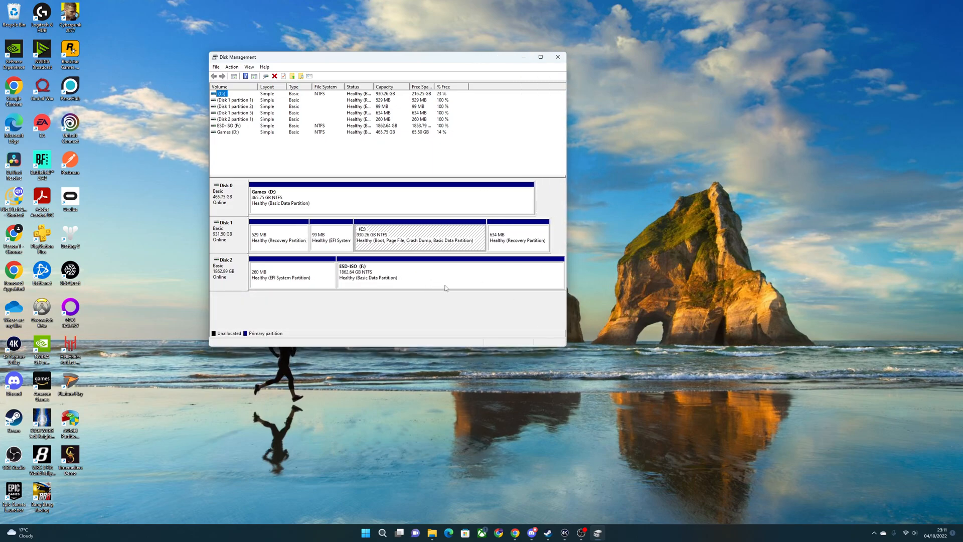
Shrink the large ESD-ISO partition on Disk 2.
click(430, 278)
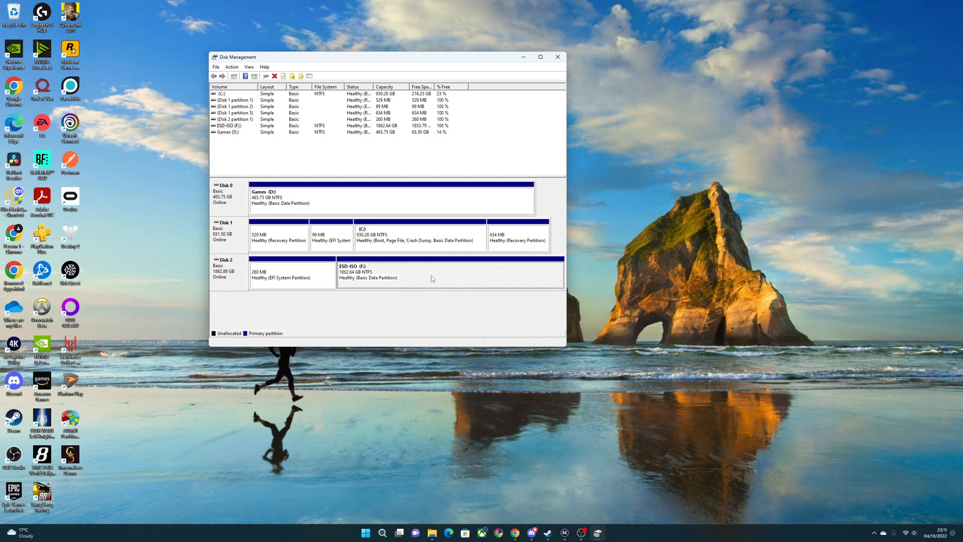
right_click(431, 278)
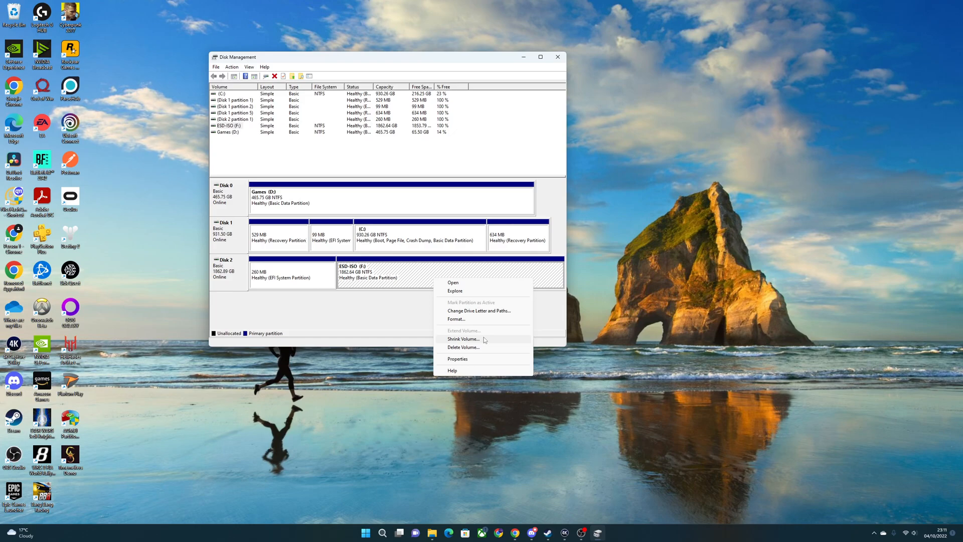
click(464, 339)
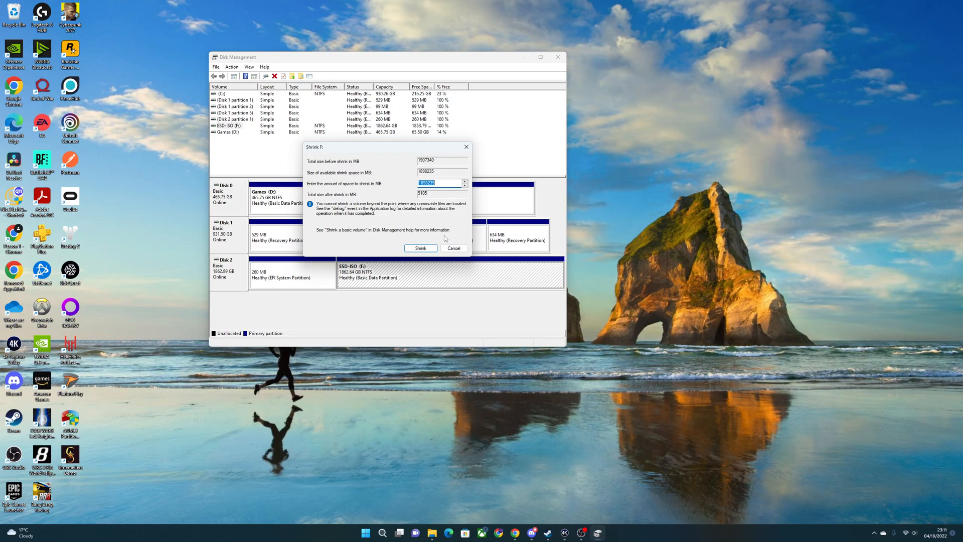
Create a new simple volume of maximum size in the freed unallocated space.
right_click(458, 278)
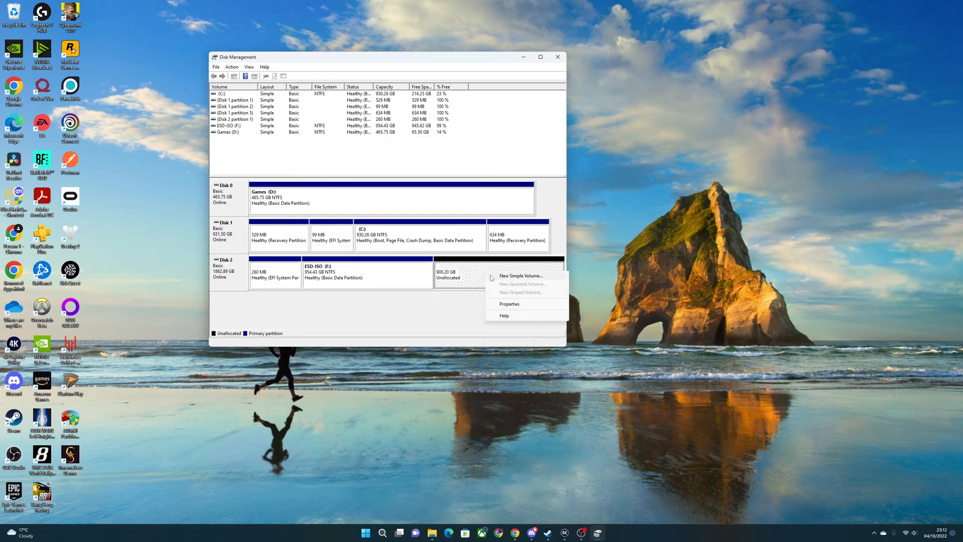
click(521, 275)
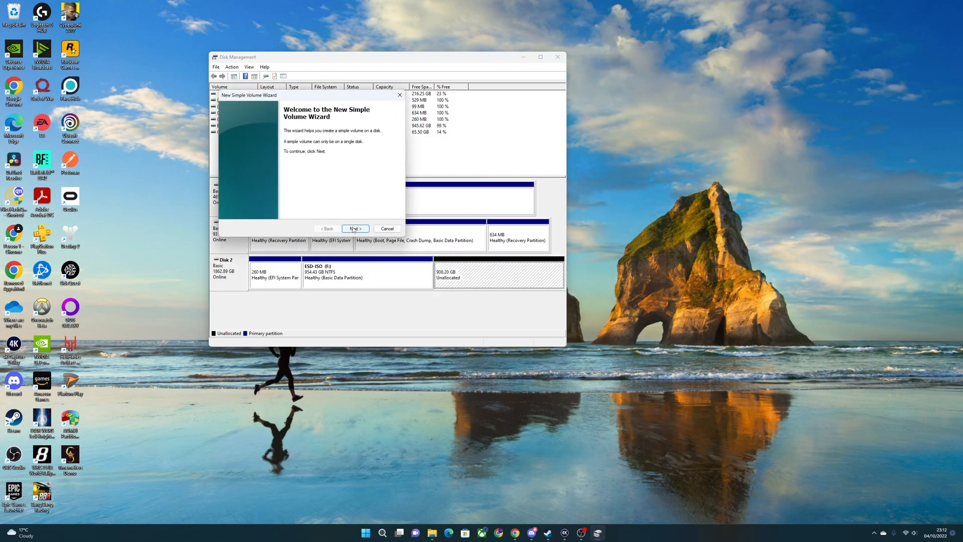
click(355, 228)
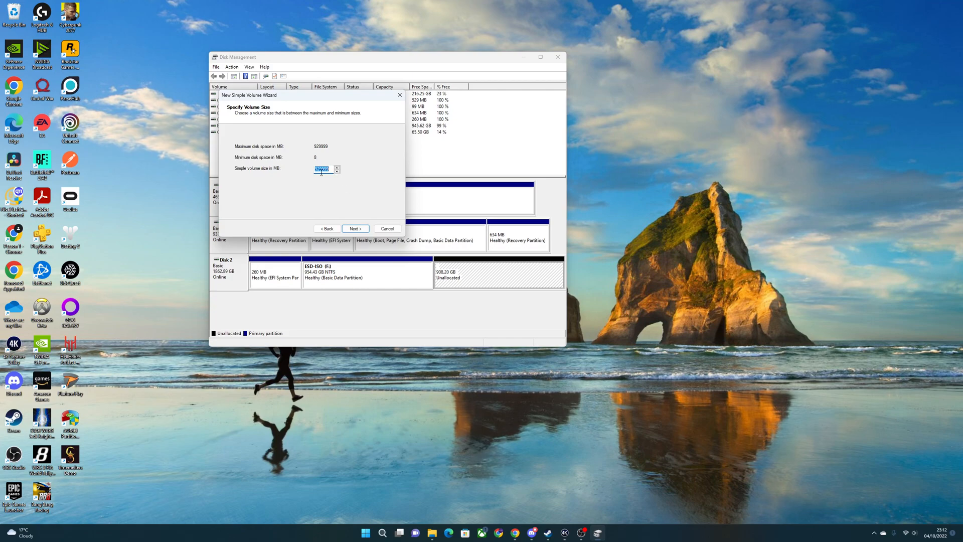
click(354, 229)
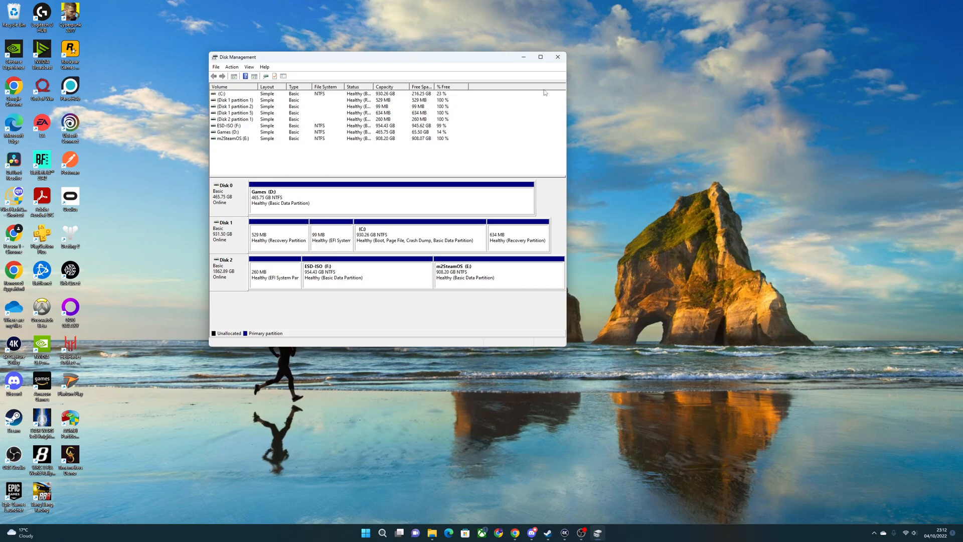
mouse_move(558, 57)
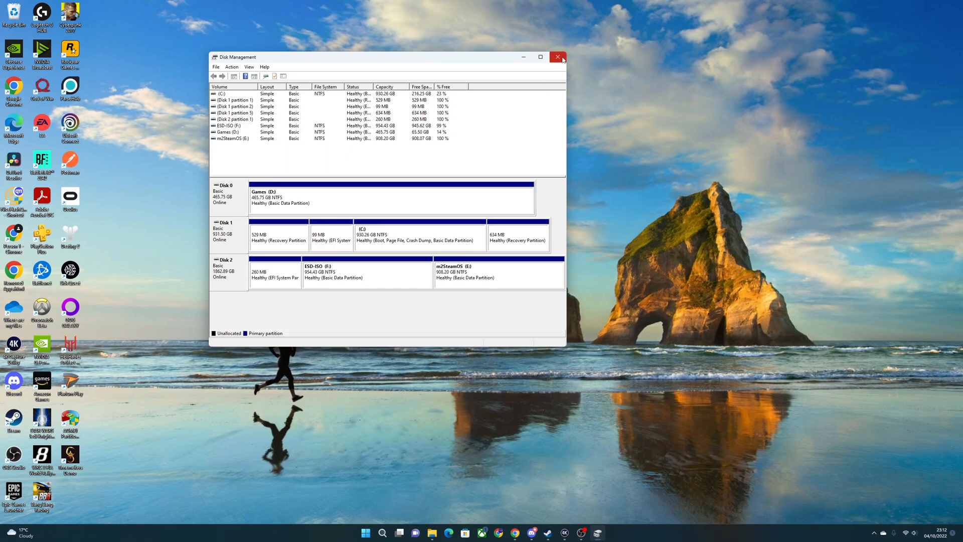
mouse_move(557, 57)
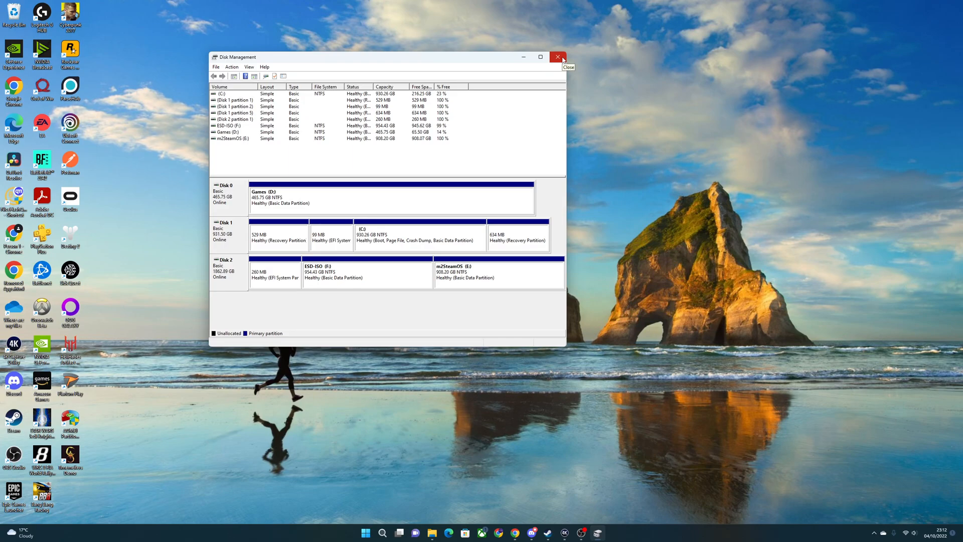
Close Disk Management, create a Steam Deck Drivers folder on ESD-ISO (F:) and open it.
click(558, 57)
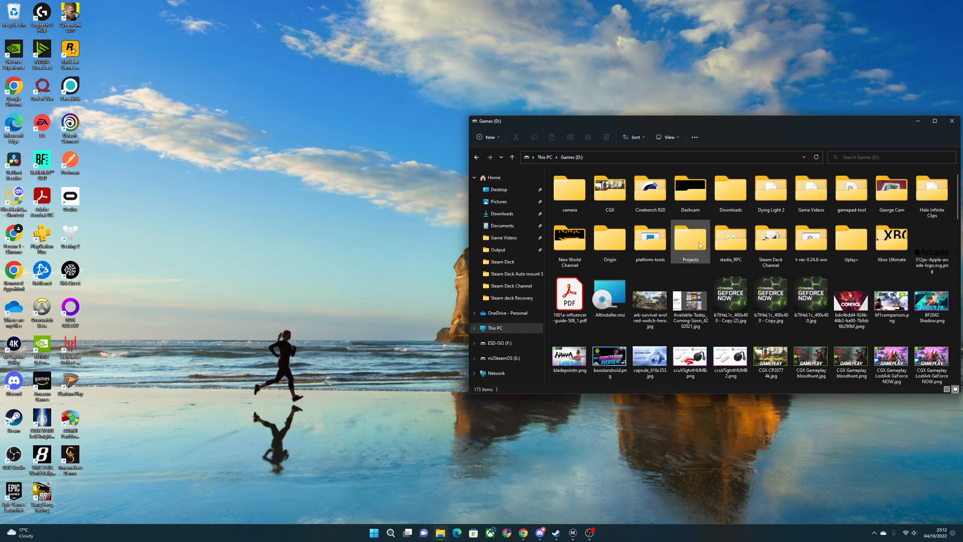
click(690, 240)
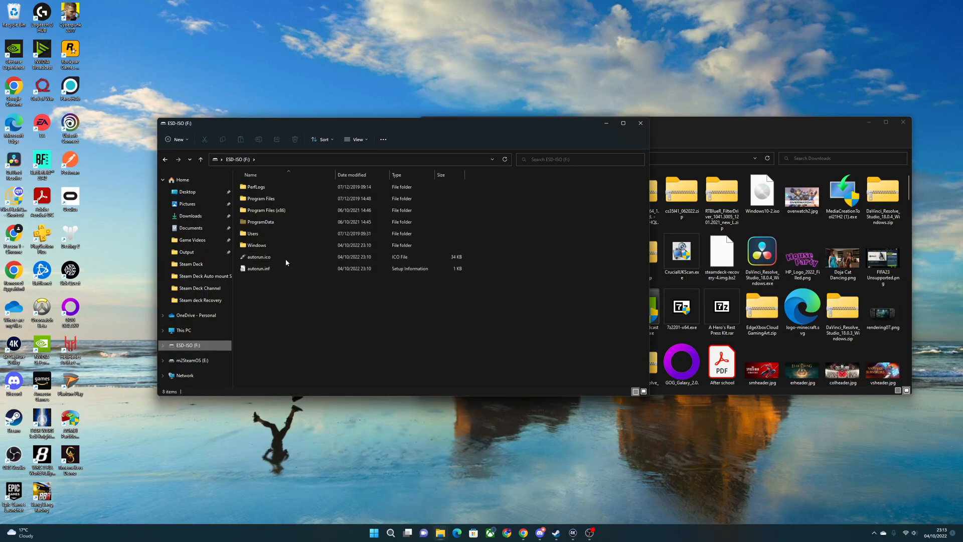
right_click(286, 262)
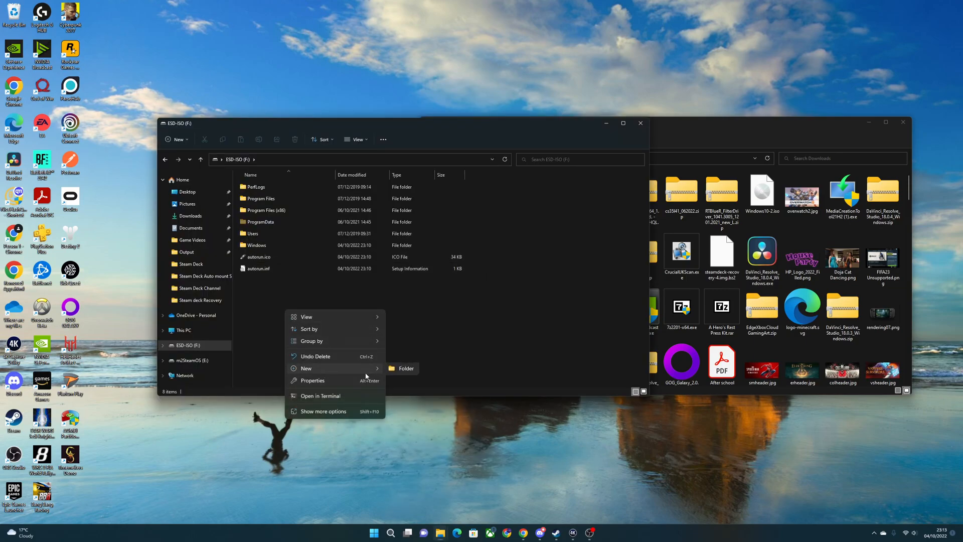
click(407, 368)
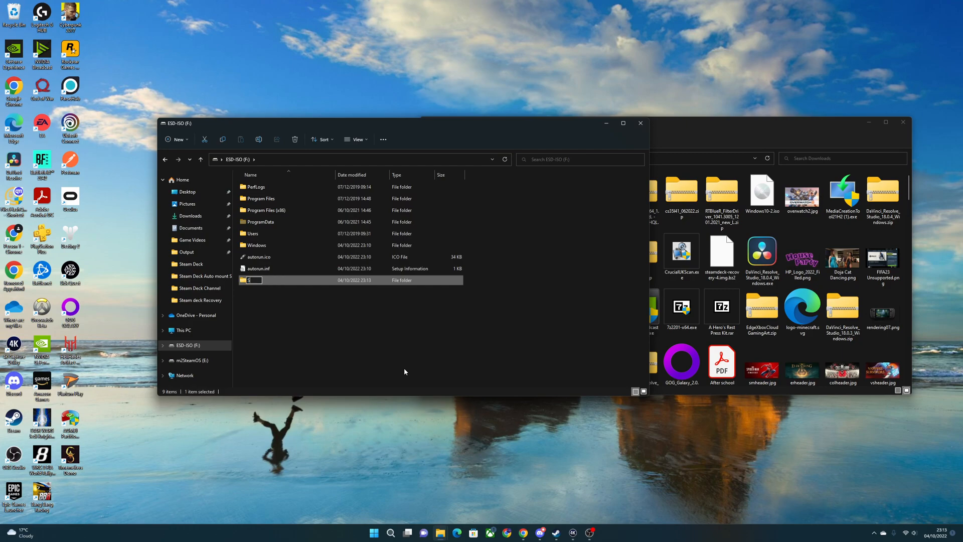
text(team Deck Drivers)
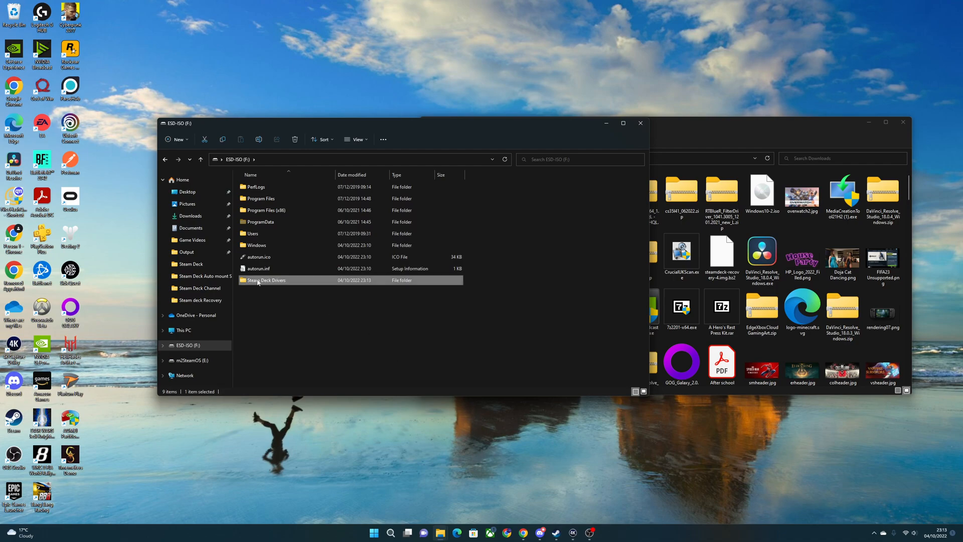
double_click(265, 280)
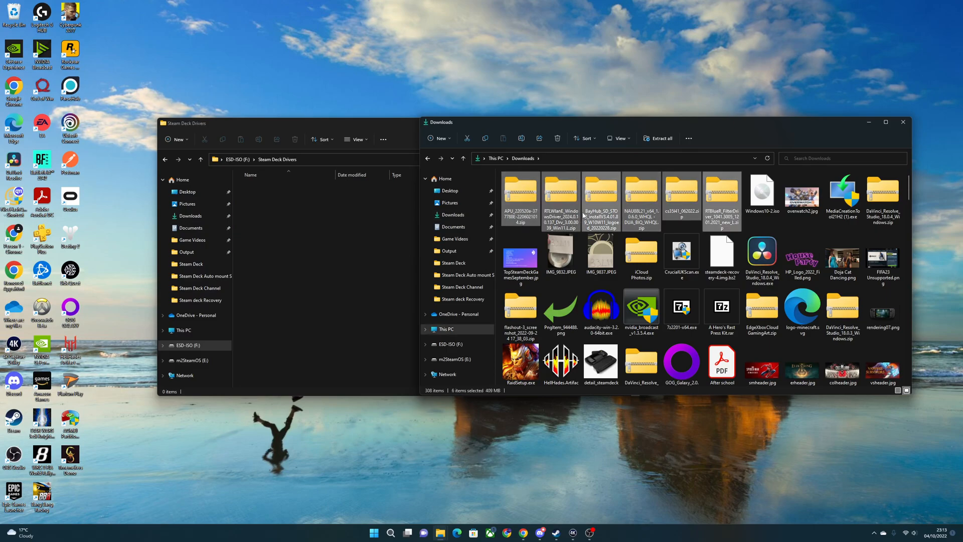
Extract the driver zip archive into the Steam Deck Drivers folder.
click(196, 122)
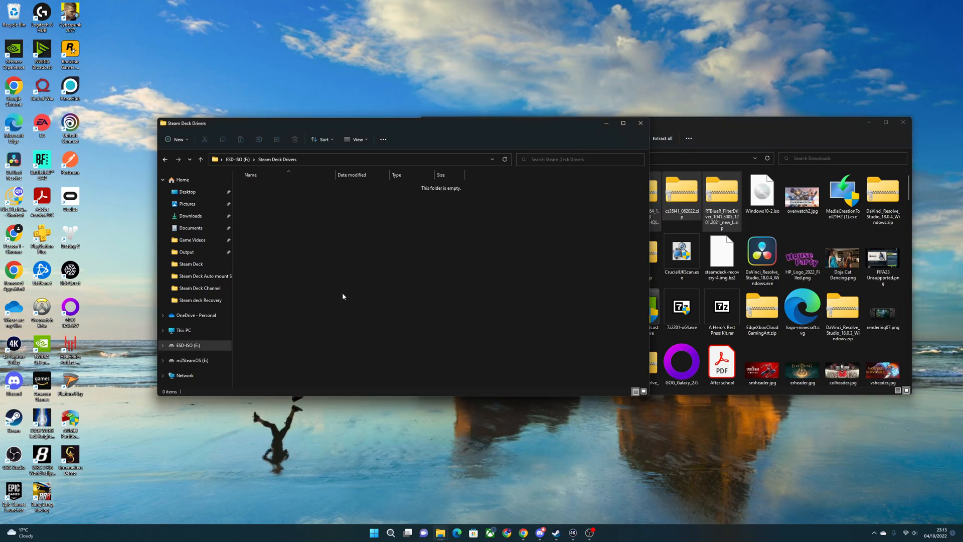
right_click(294, 251)
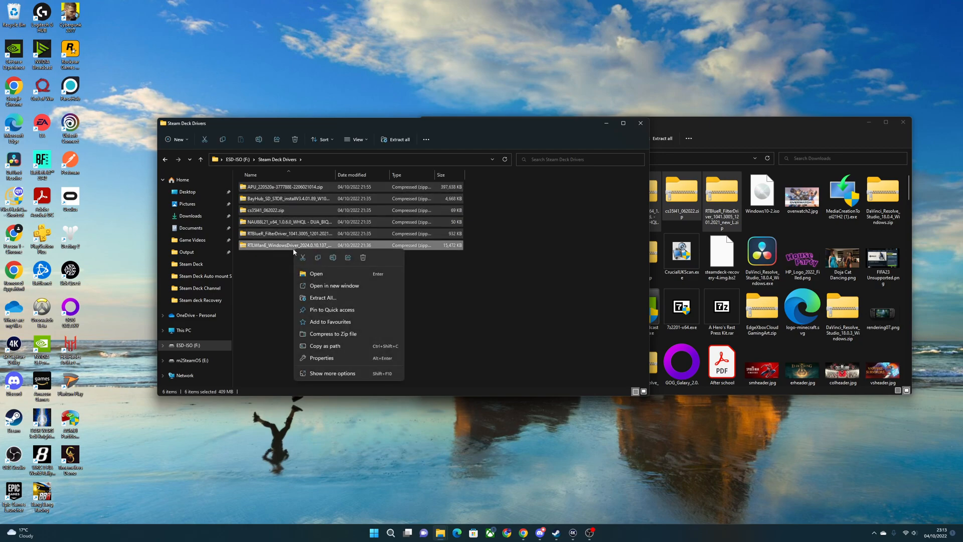
click(322, 297)
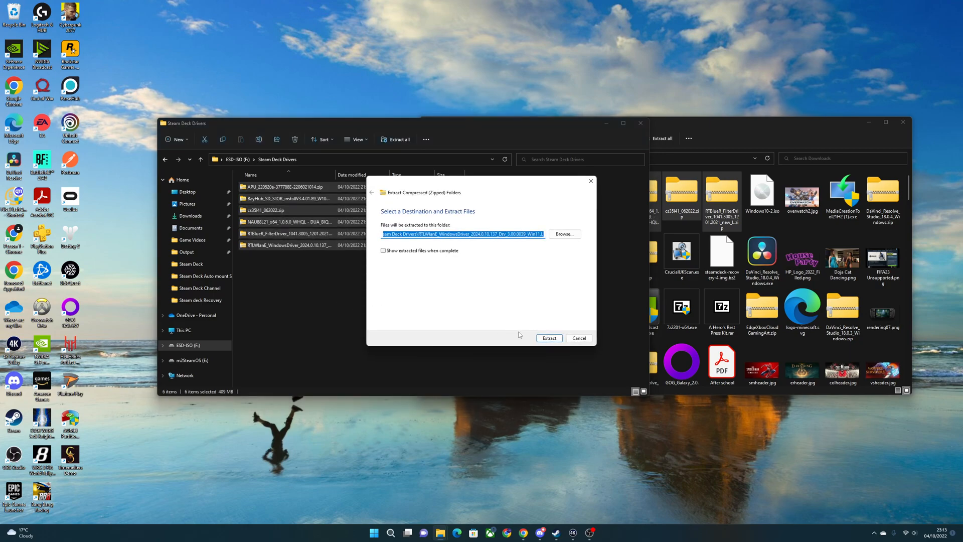
click(548, 338)
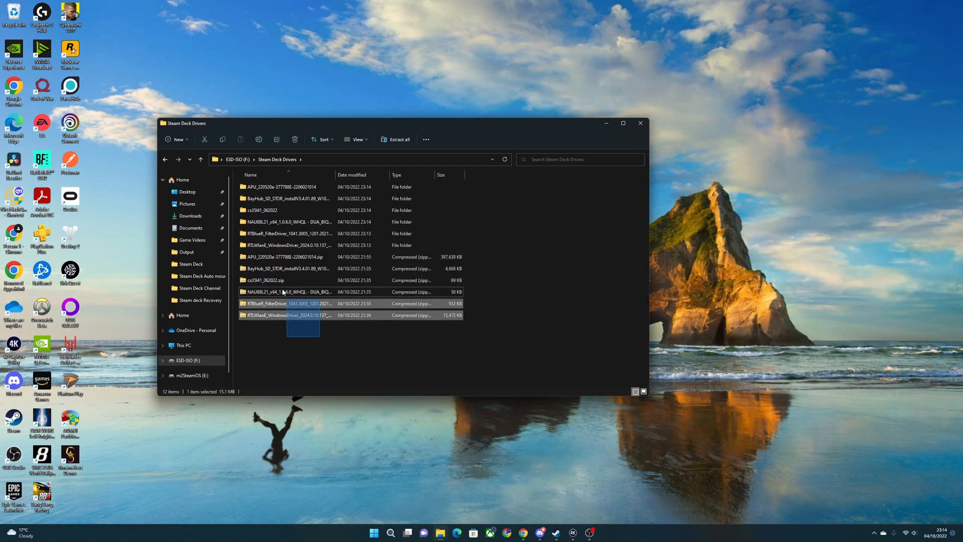
click(289, 257)
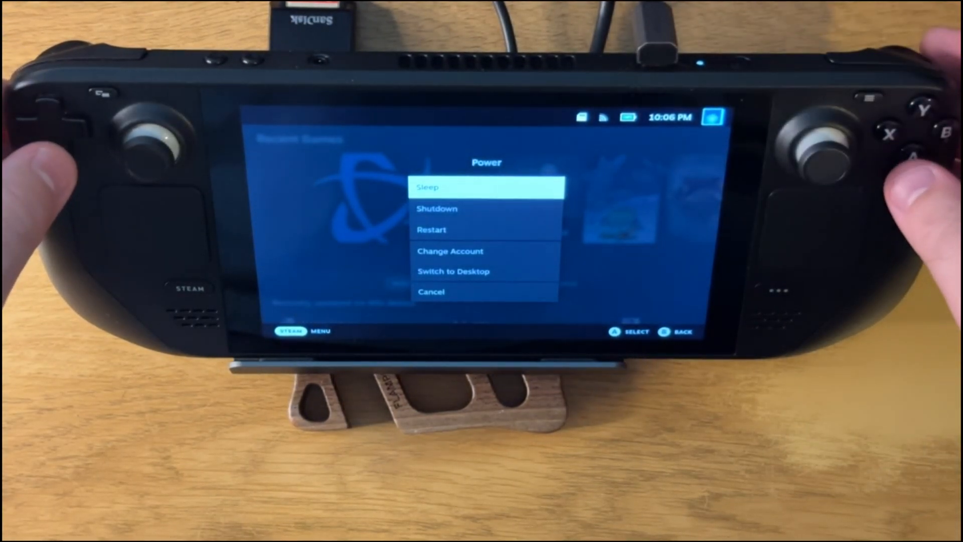
key(Down)
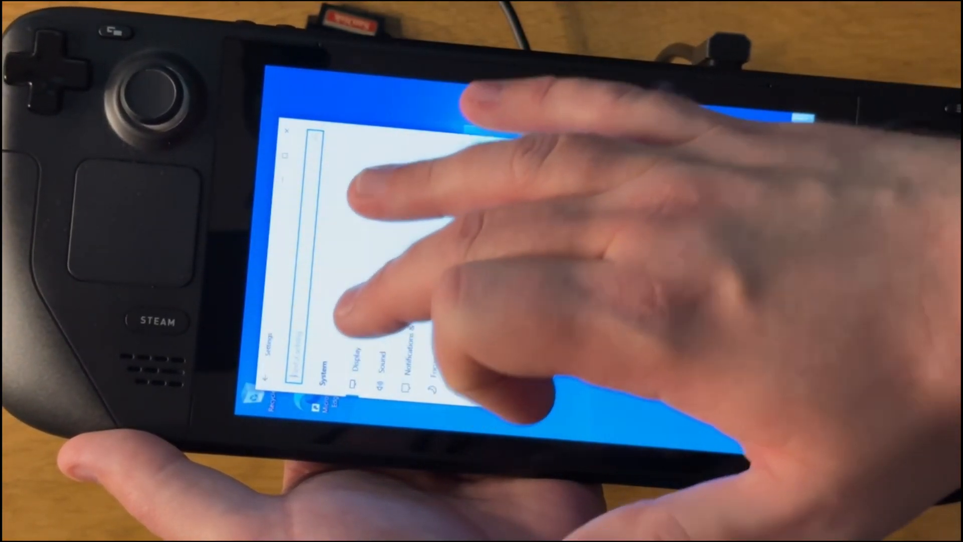
Set the display orientation to Landscape and keep the changes.
click(356, 368)
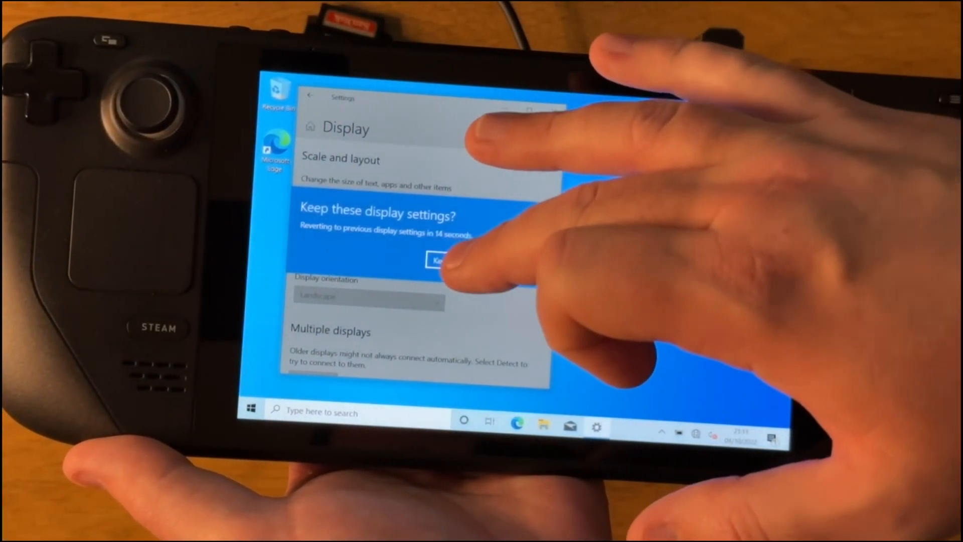
click(438, 261)
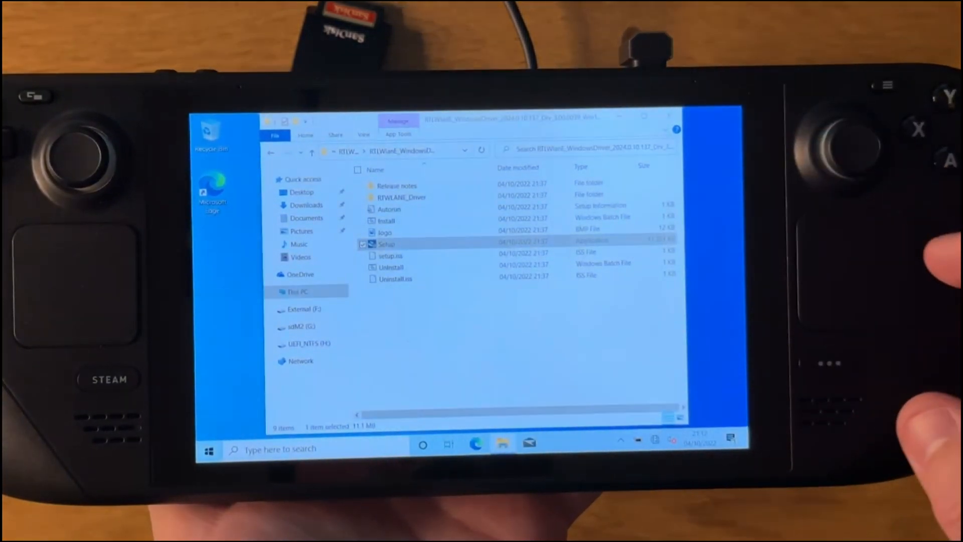
Launch the Realtek RTLWlanE Setup and run it past the SmartScreen warning.
double_click(386, 244)
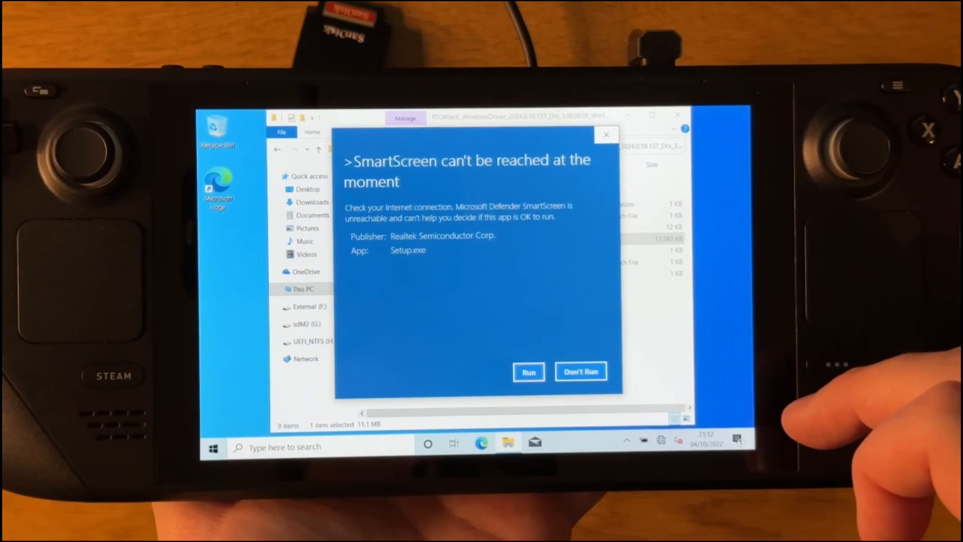
click(580, 371)
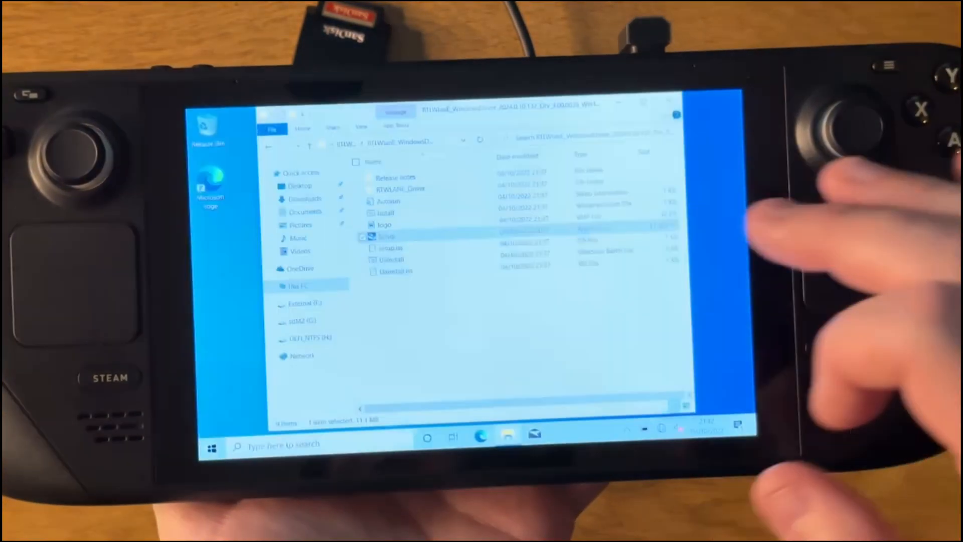
double_click(388, 226)
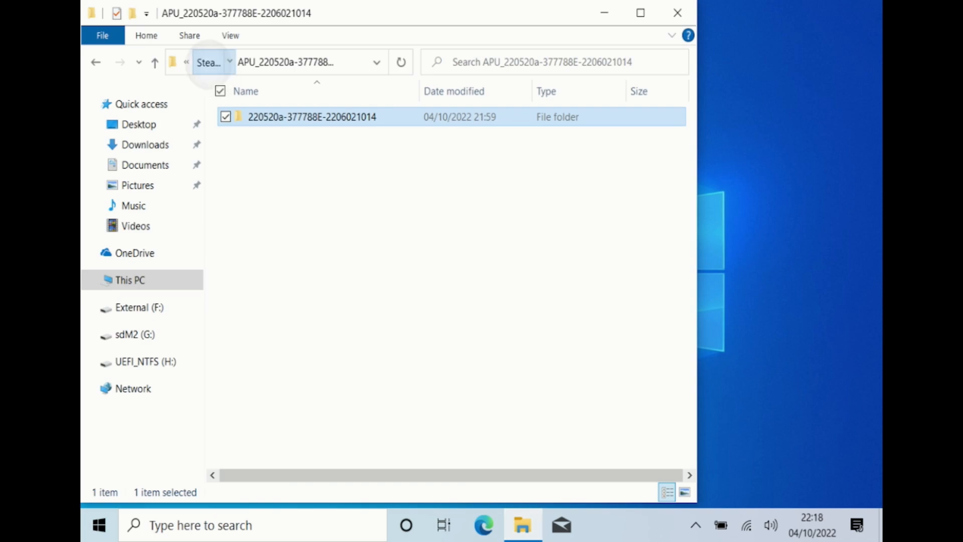
Install the cs35l41 driver from its Setup Information file and approve the UAC prompt.
double_click(311, 116)
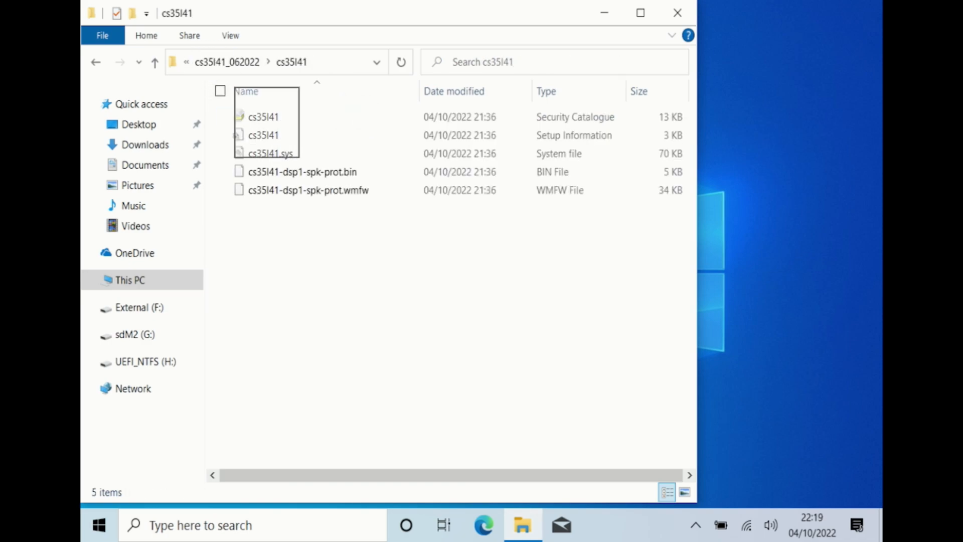
click(263, 136)
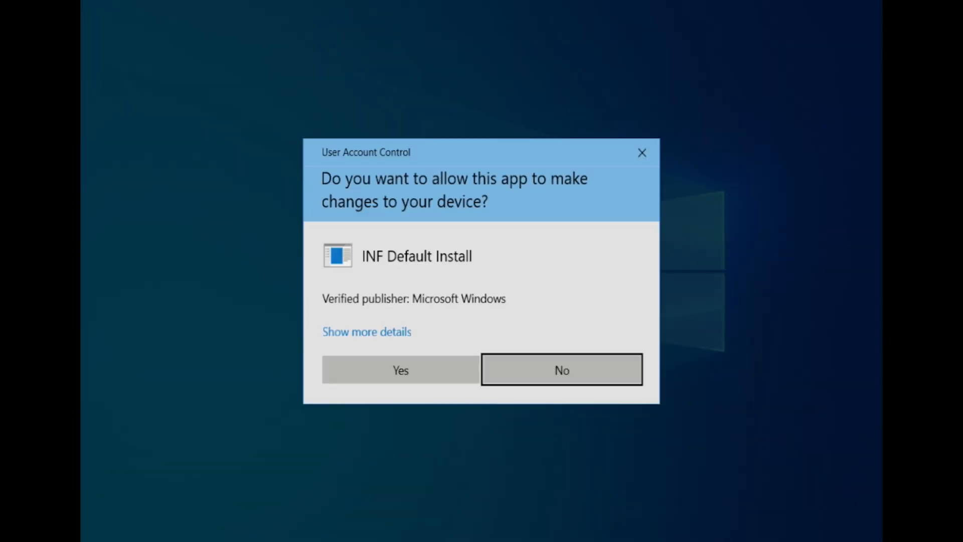
click(400, 369)
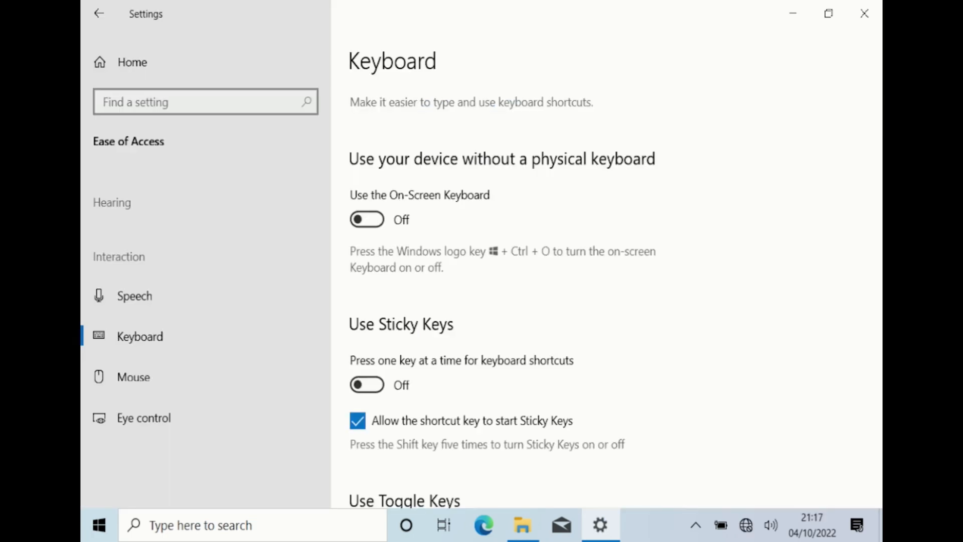
Reach Typing settings from the Ease of Access Keyboard page and scroll to Touch keyboard.
scroll(down, 3)
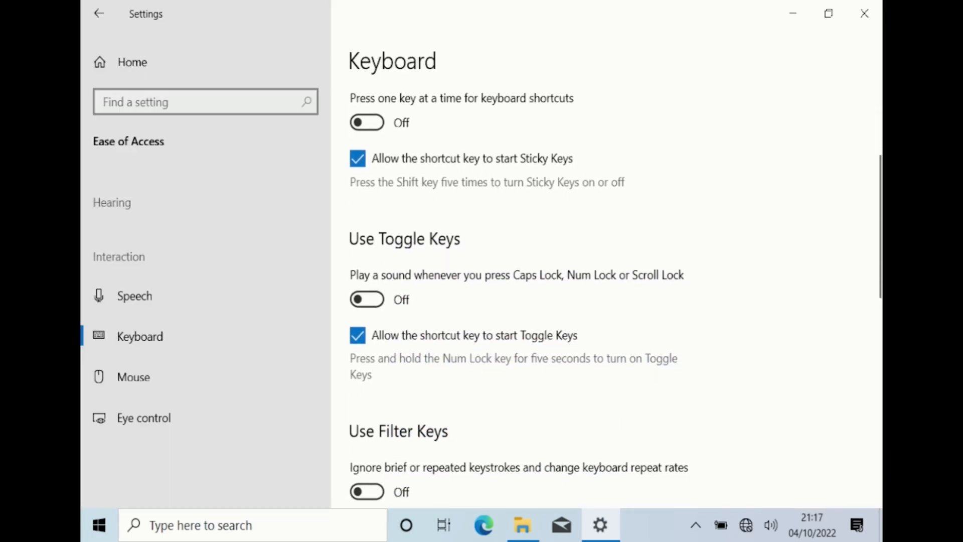
scroll(down, 3)
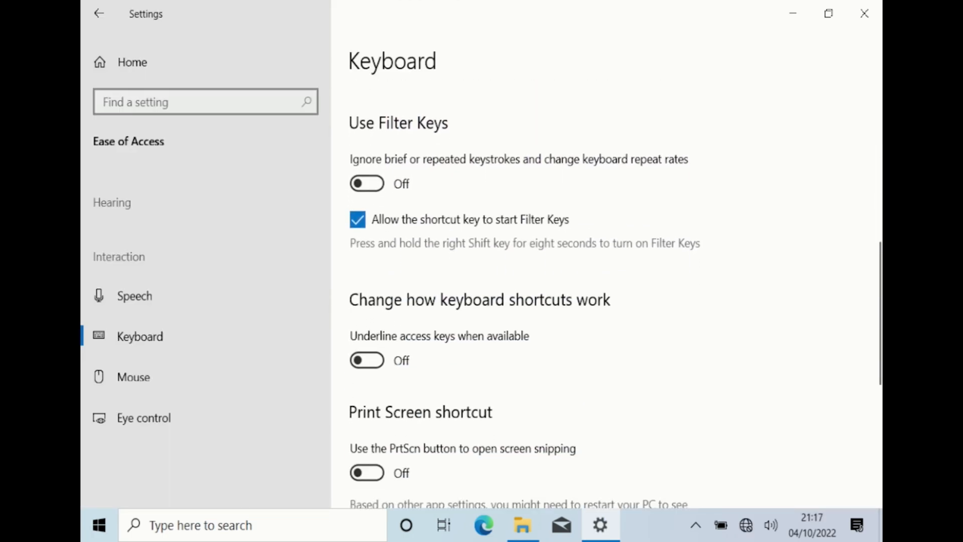
scroll(down, 3)
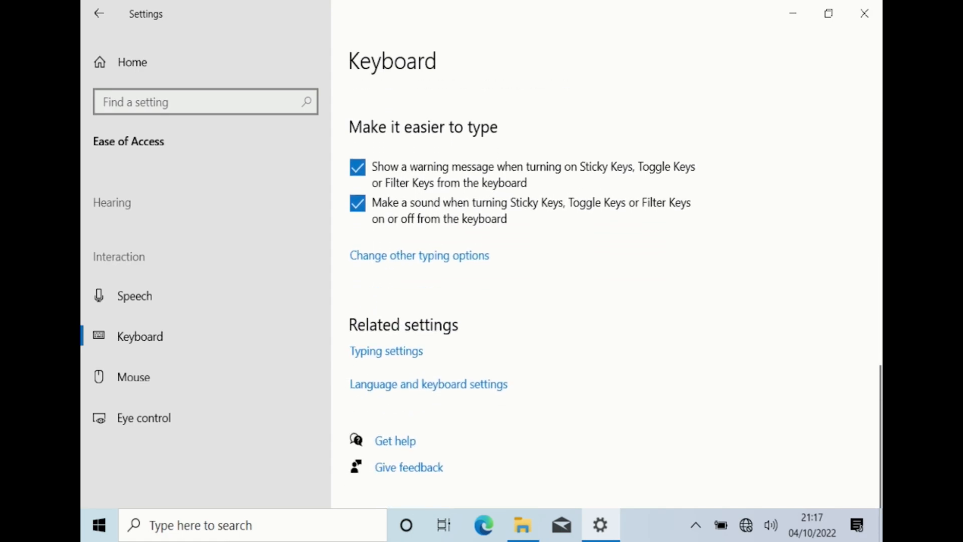
click(385, 351)
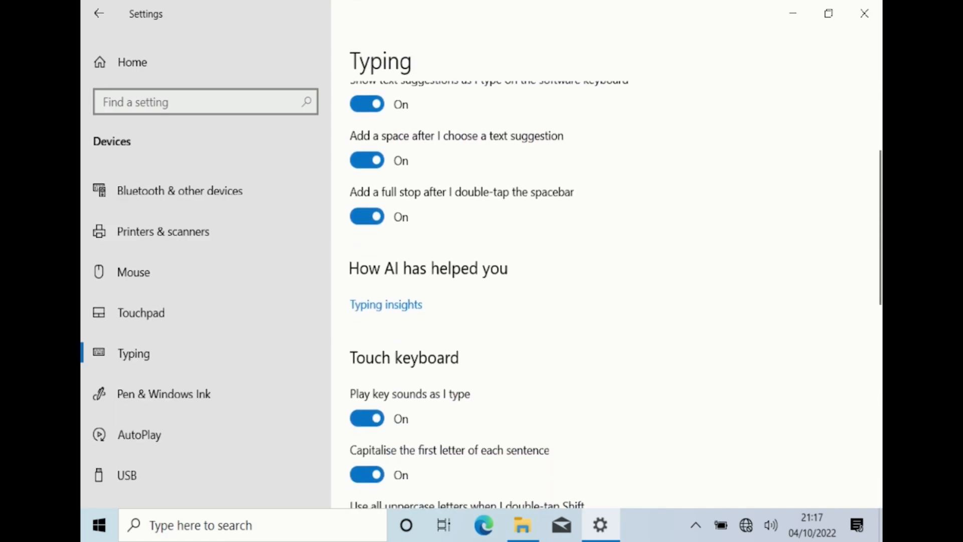
scroll(down, 3)
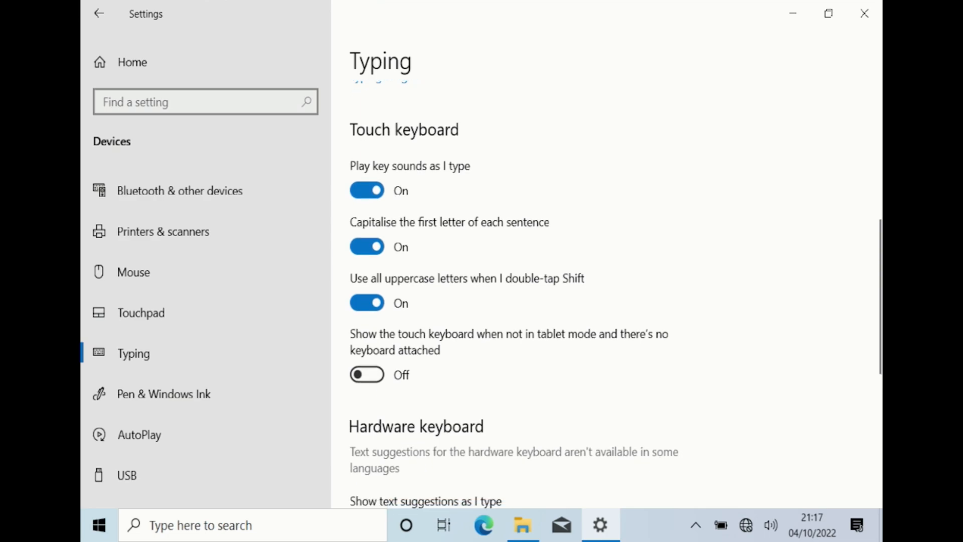
scroll(down, 3)
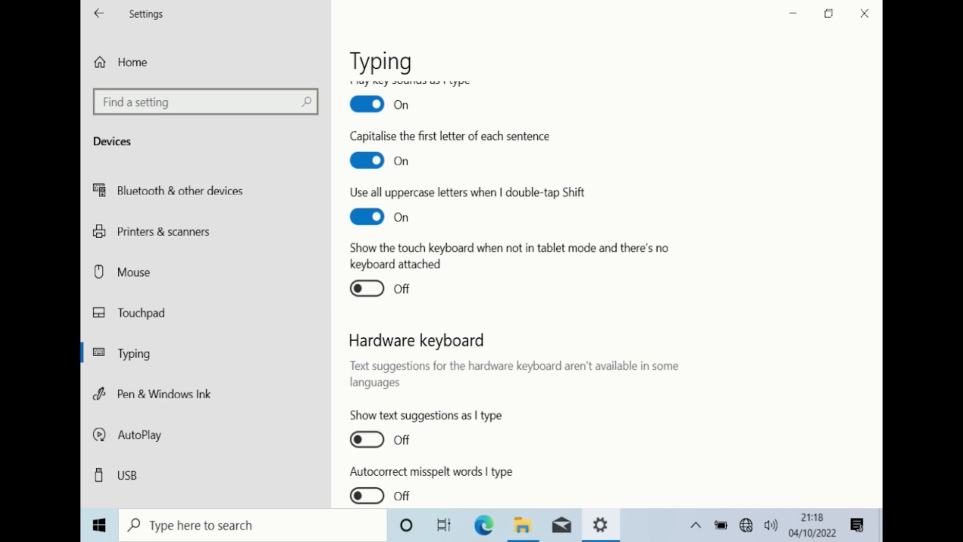
click(367, 288)
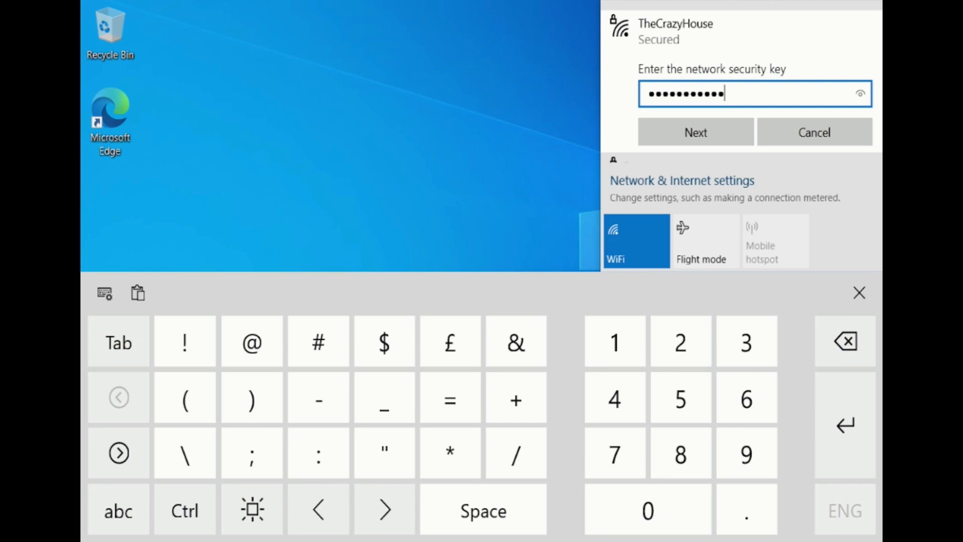
Submit TheCrazyHouse security key, answer discoverability, and search settings for 'pow'.
click(695, 131)
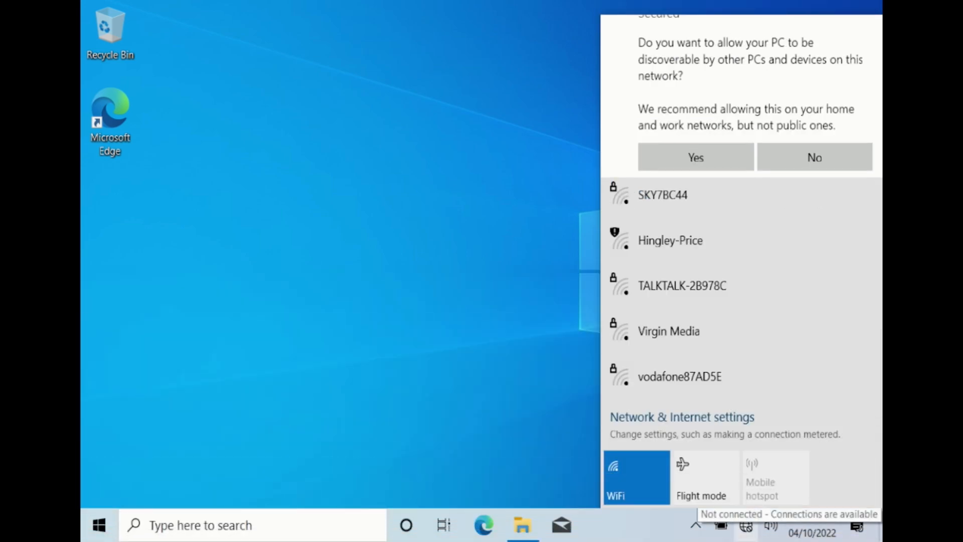
click(695, 158)
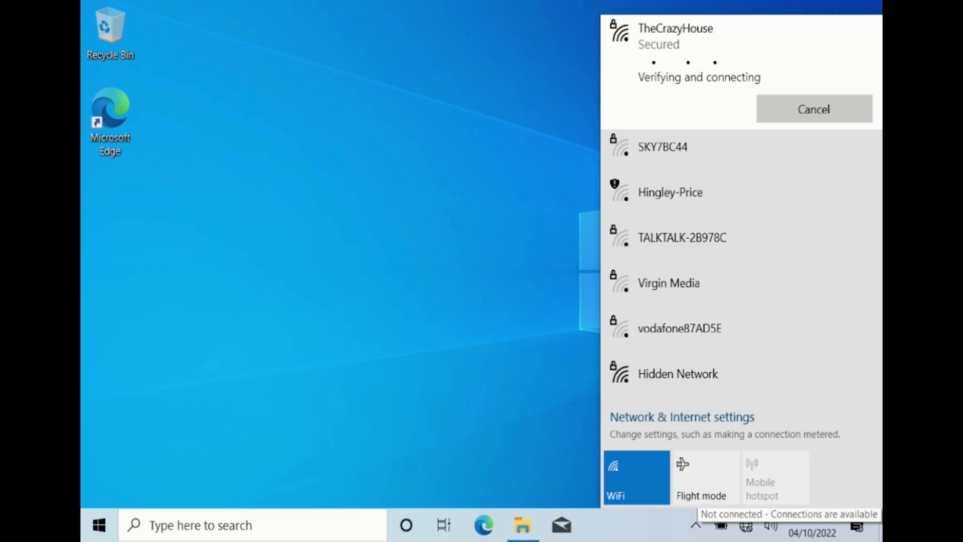
text(pow)
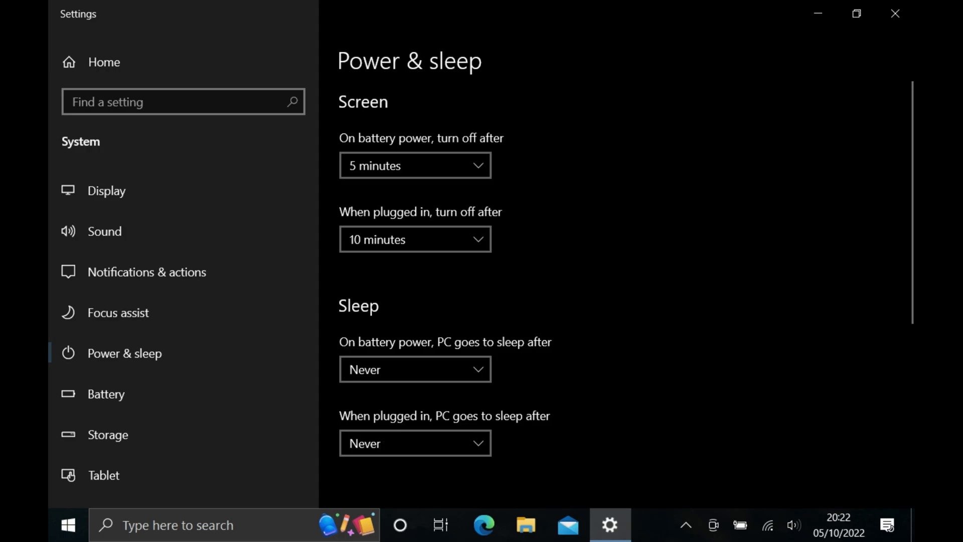
Go from Power & sleep to the Additional power settings in Control Panel.
scroll(down, 3)
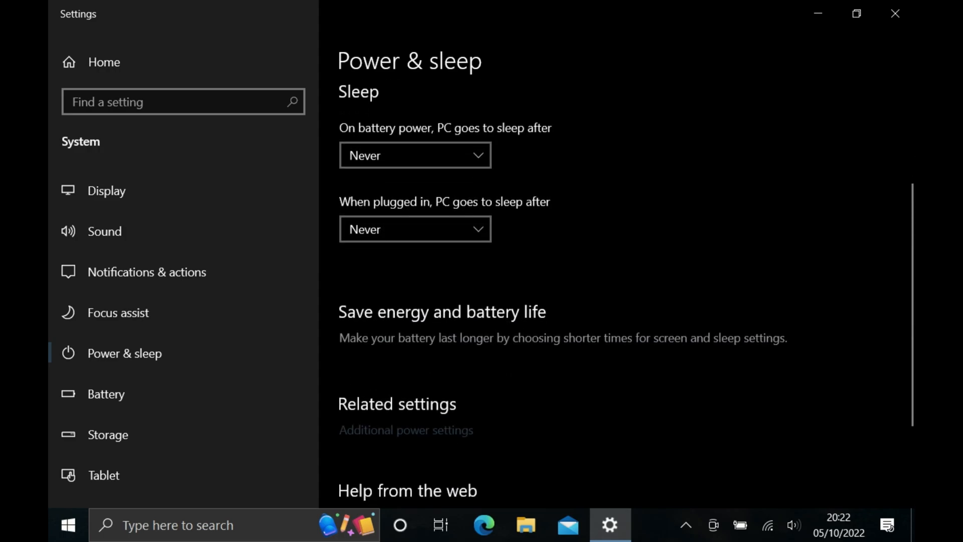
click(406, 429)
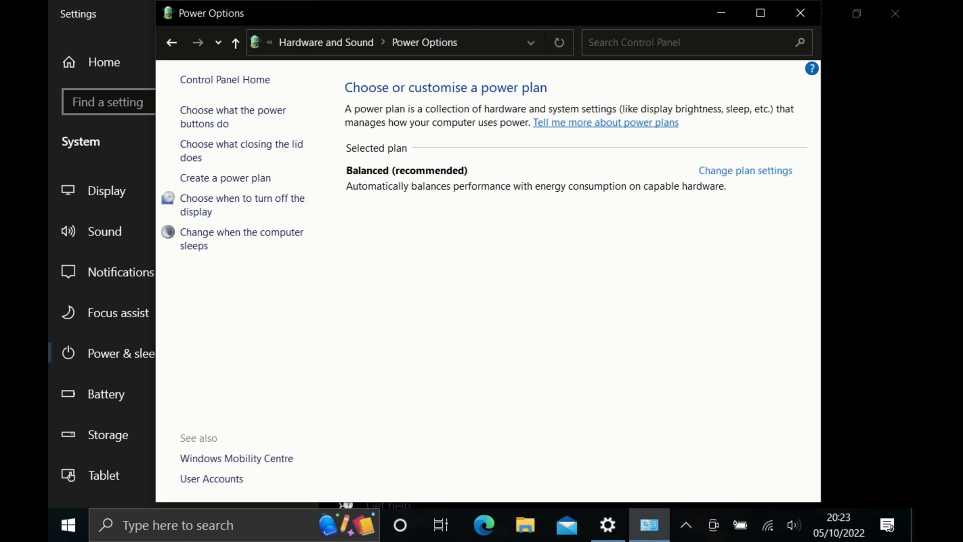
Create a new power plan based on High performance and confirm its creation.
click(225, 178)
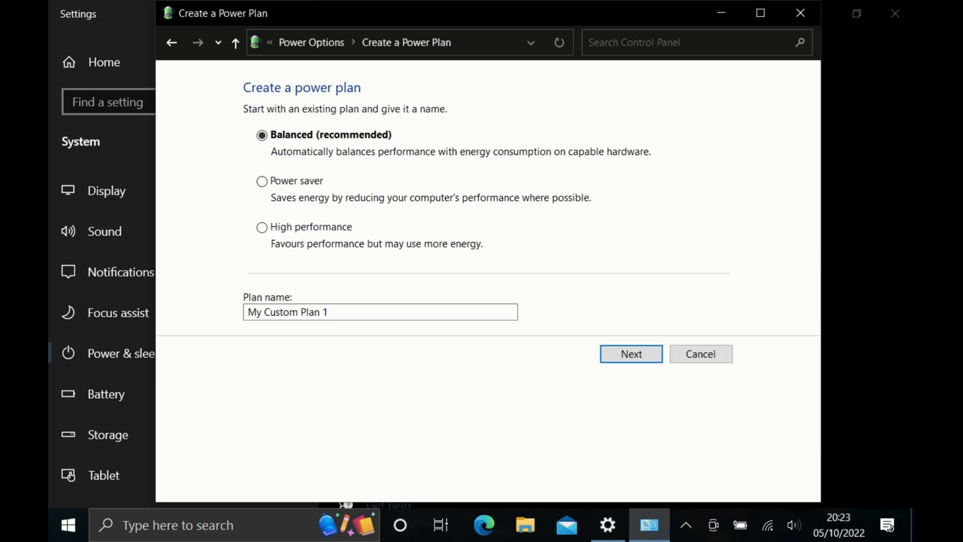
click(262, 227)
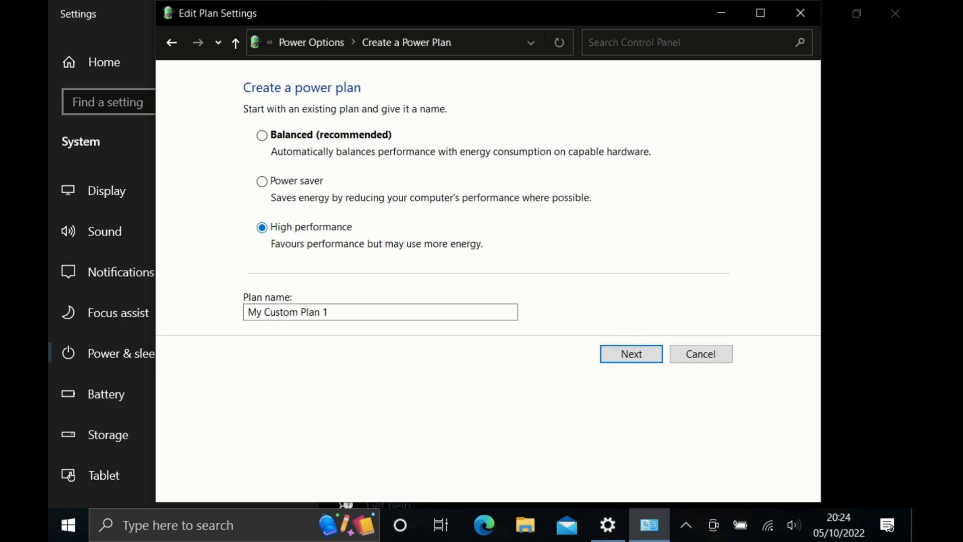
click(630, 353)
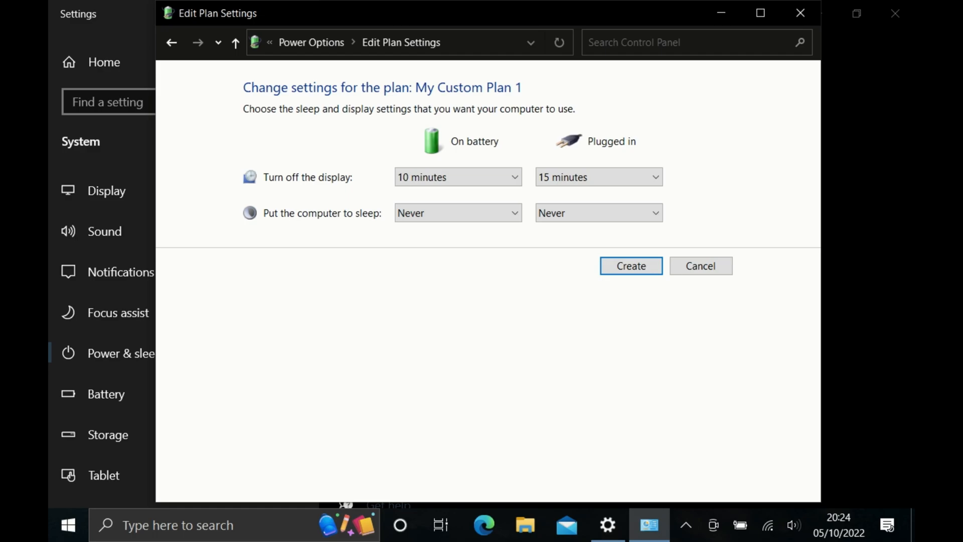
click(630, 265)
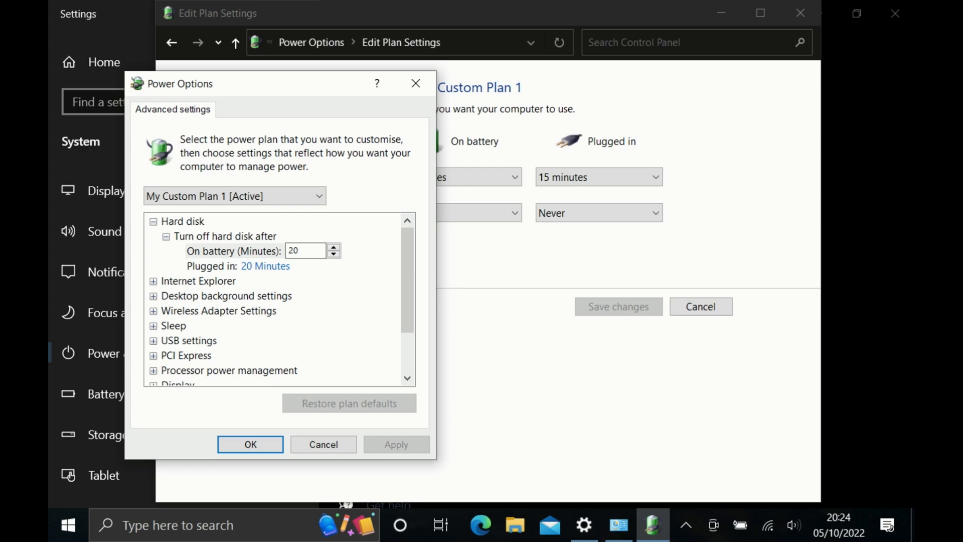
Save the Advanced settings with OK, leaving My Custom Plan 1 active.
click(305, 251)
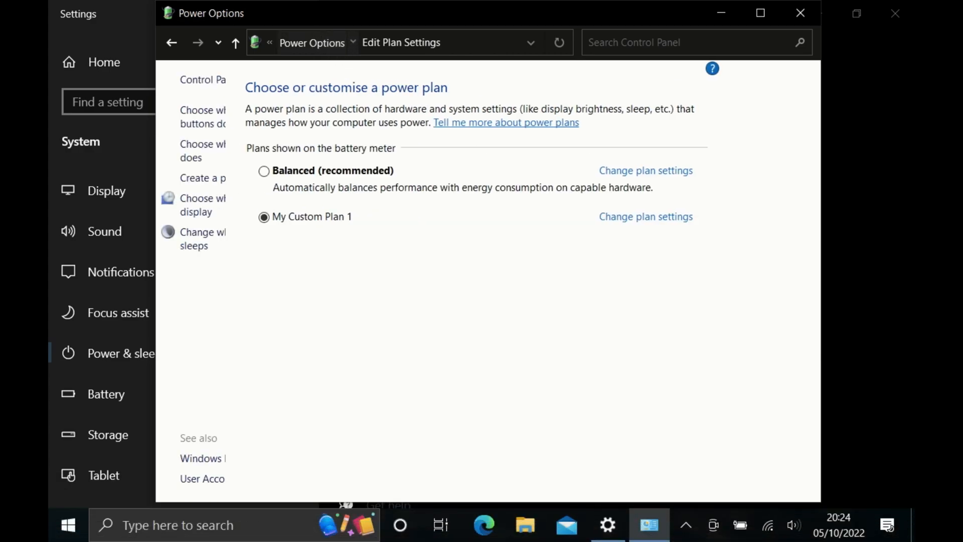
click(171, 43)
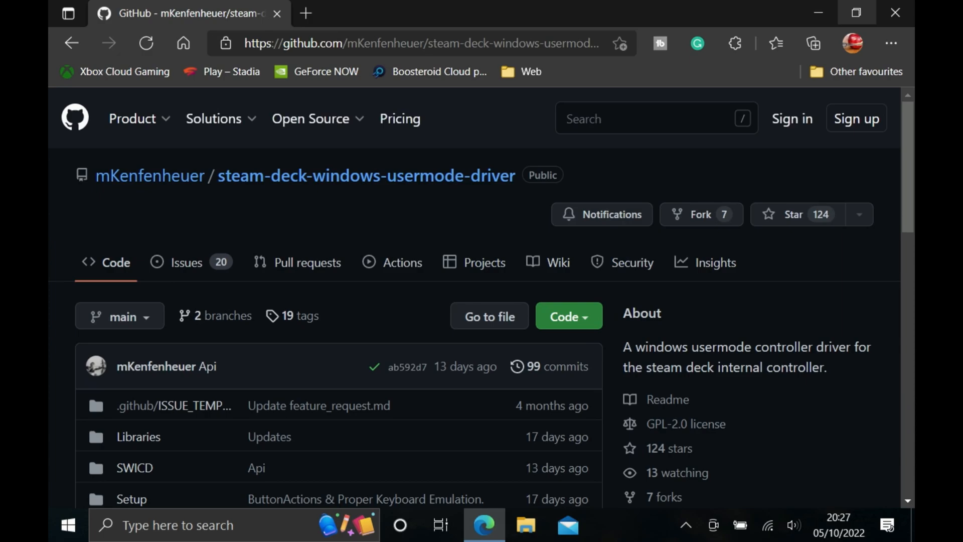
Reach the SWICD Installation wiki page and scroll to the How to install section.
scroll(down, 3)
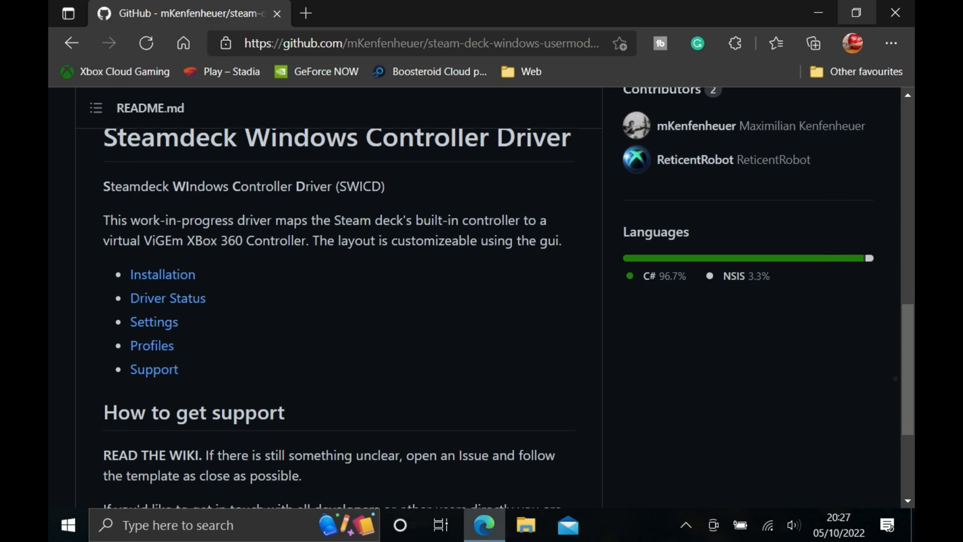
scroll(down, 3)
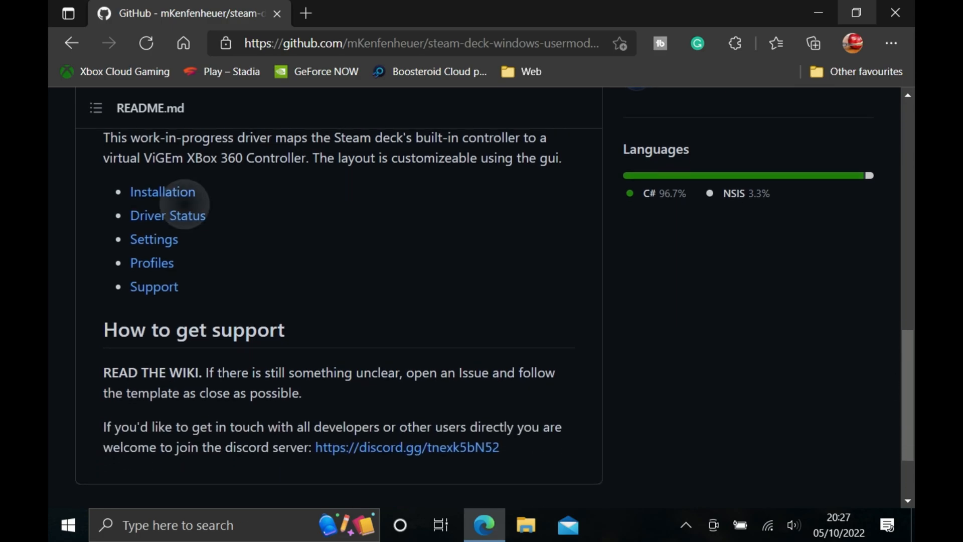
click(167, 214)
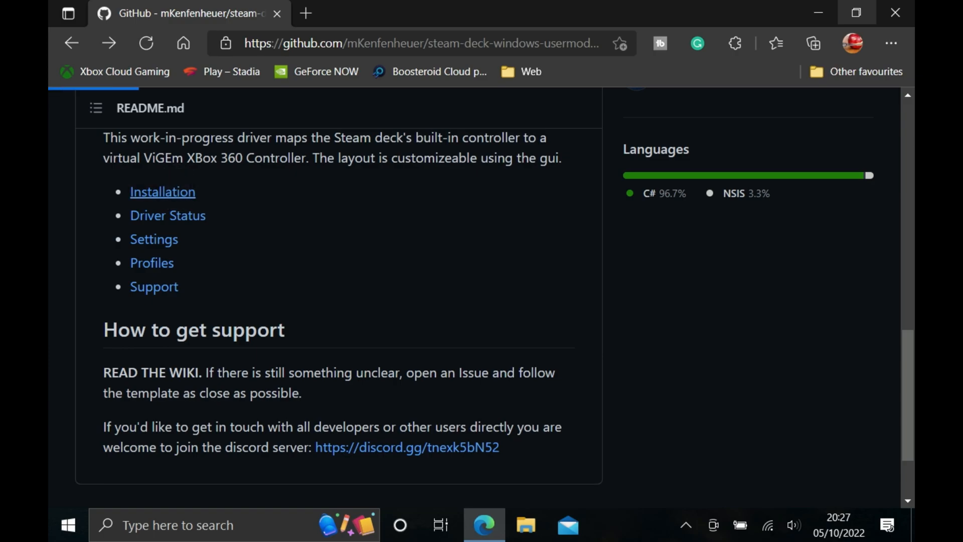
click(163, 191)
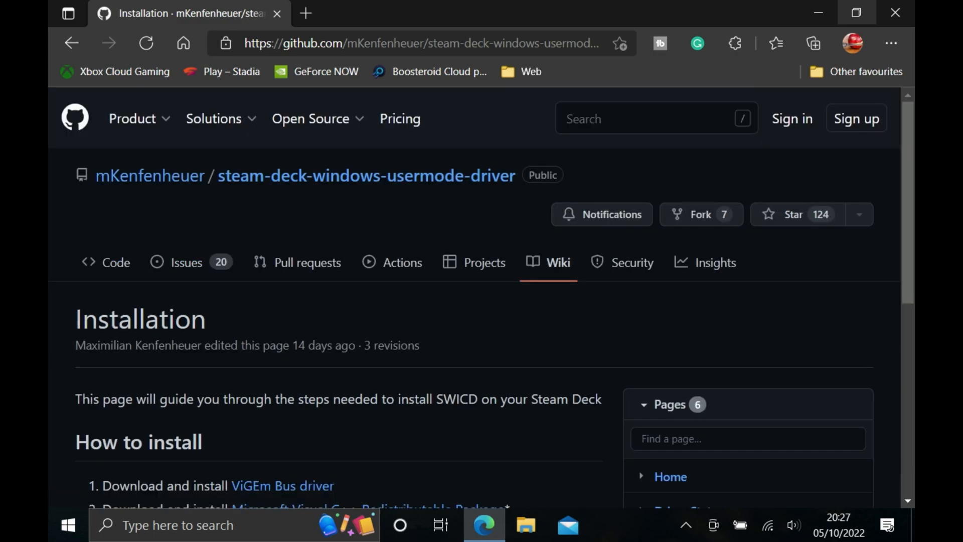
scroll(down, 3)
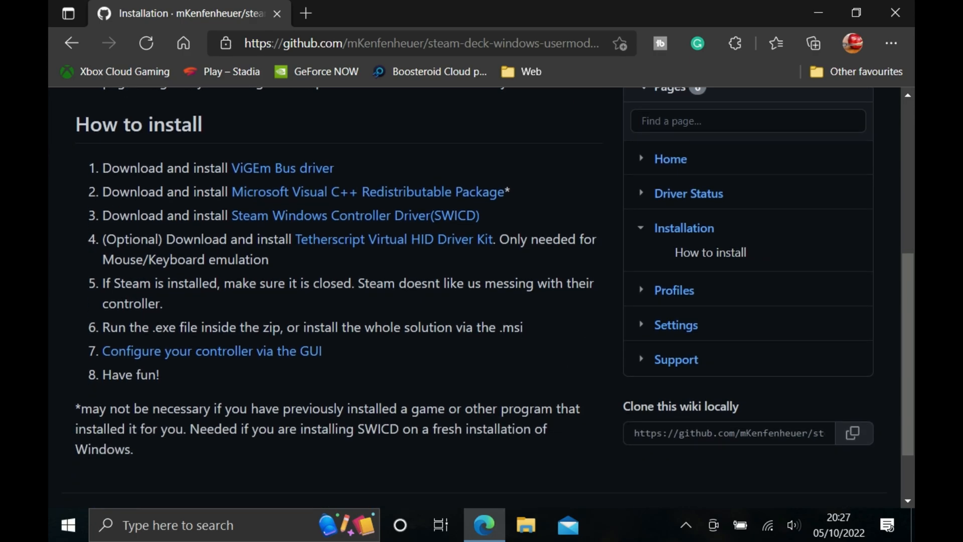
scroll(down, 3)
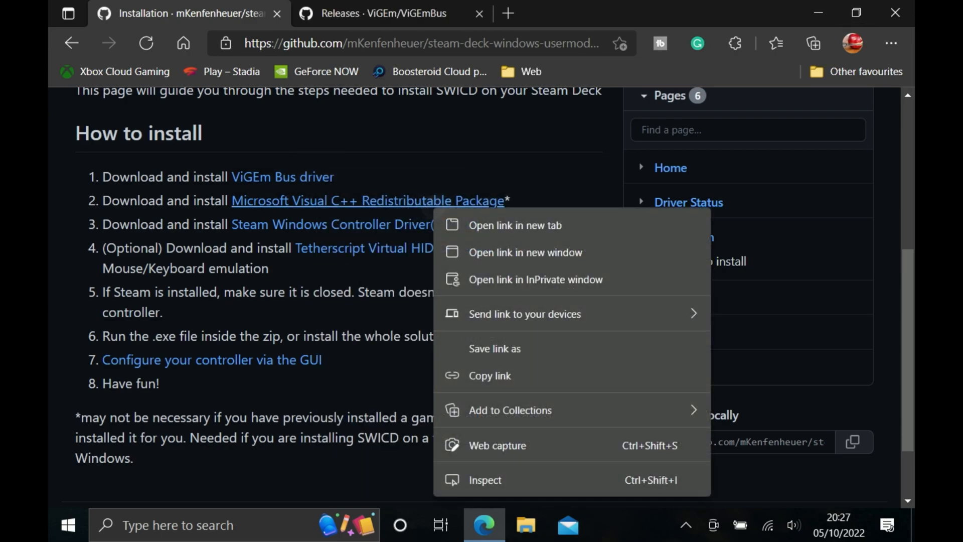
Download VC_redist.x64.exe, install the Visual C++ Redistributable and close its setup.
click(515, 225)
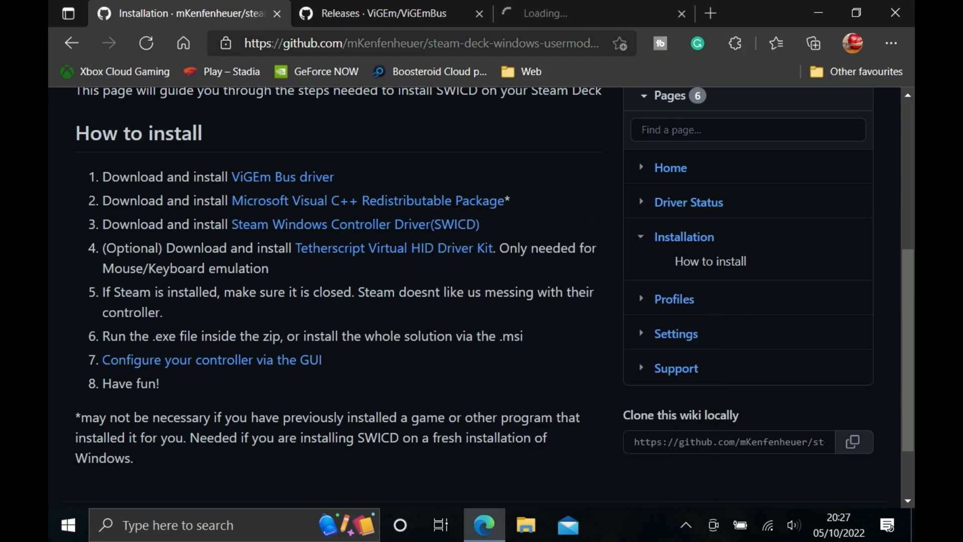
click(811, 43)
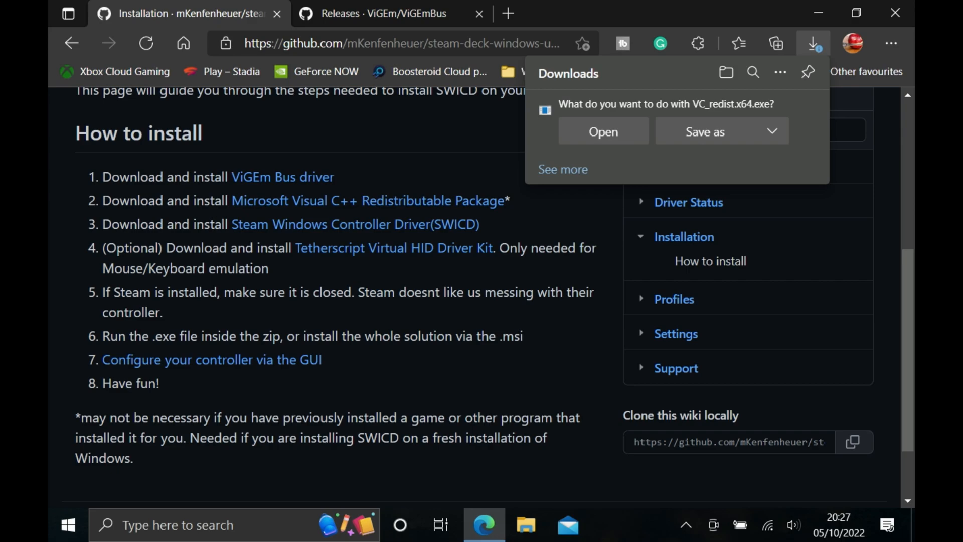
click(603, 131)
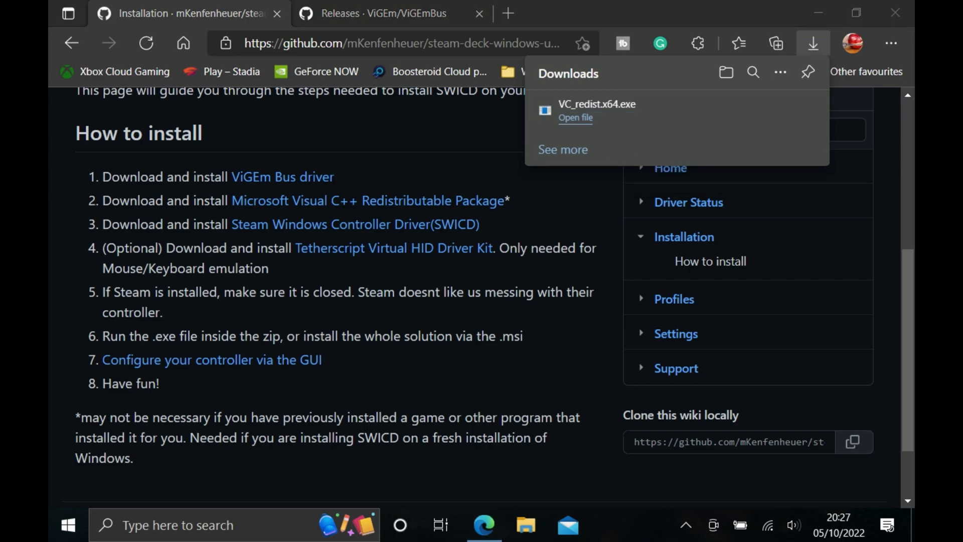
click(575, 117)
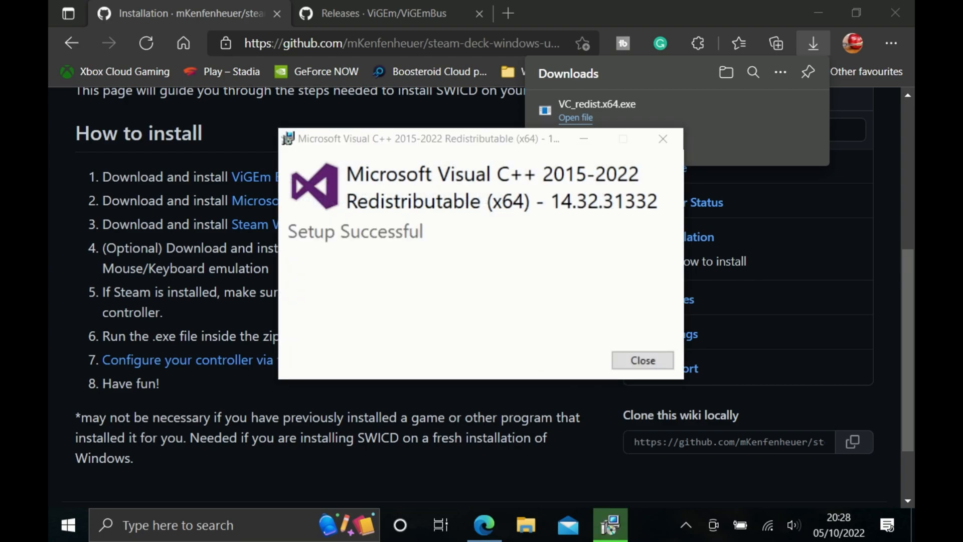
click(642, 360)
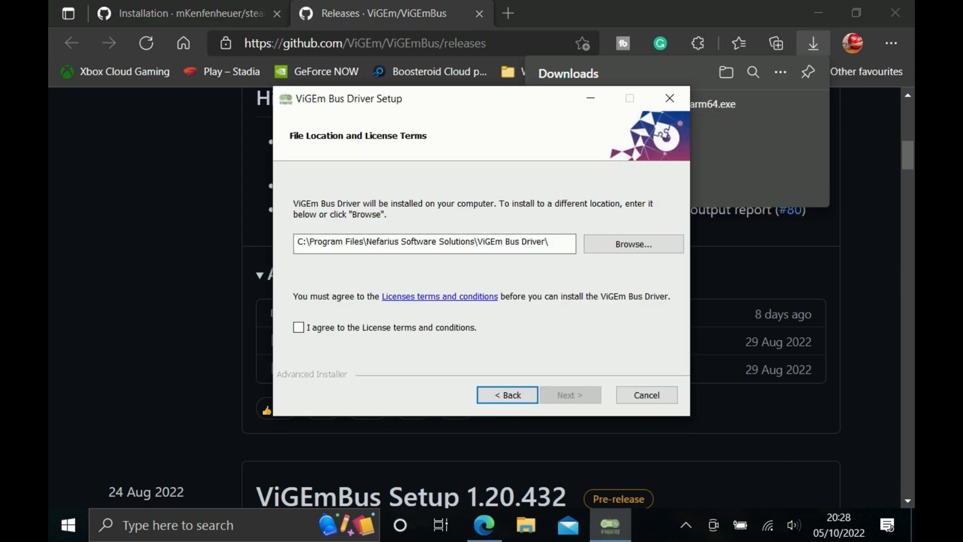
Accept the ViGEm Bus driver license and finish its installation.
click(570, 395)
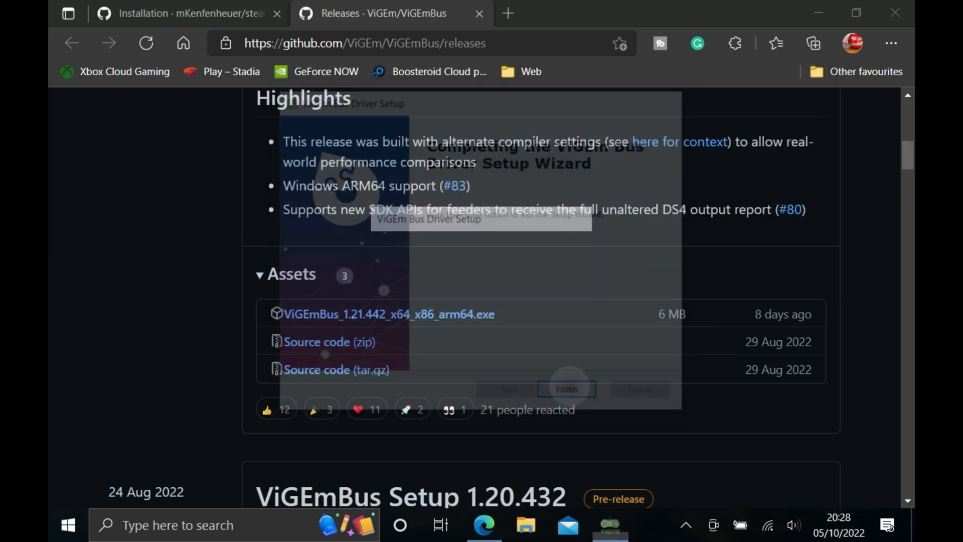
click(185, 13)
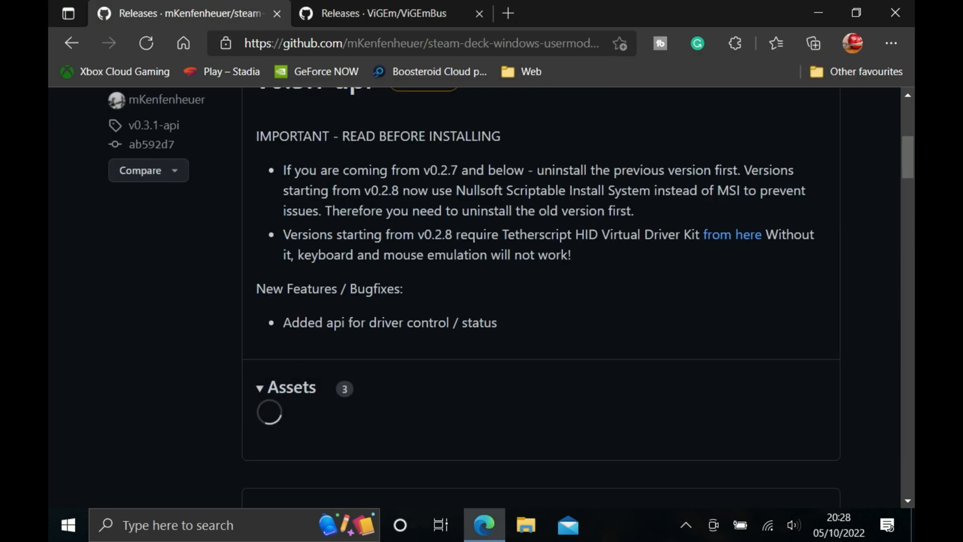
Download SWICD_Setup.exe, keep it despite the block, run past SmartScreen and finish setup.
click(813, 43)
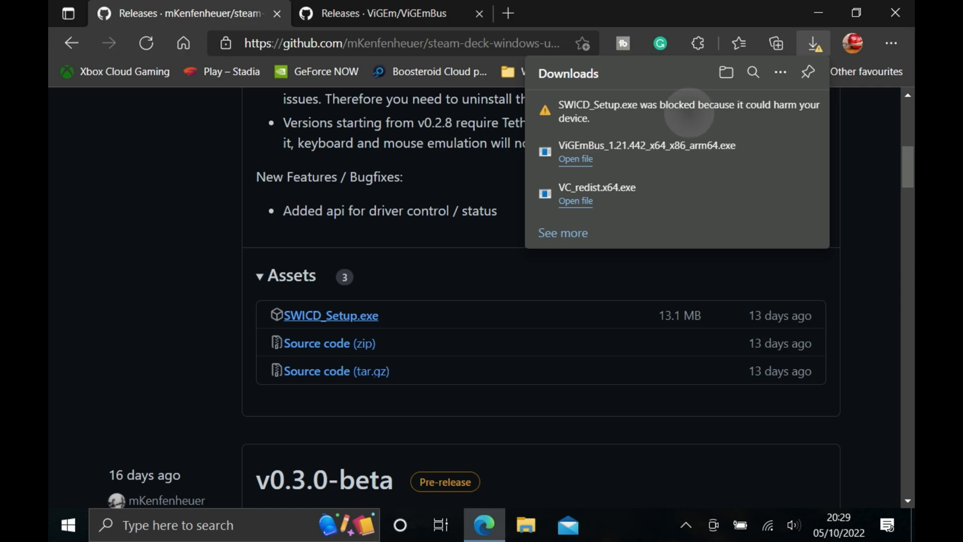
click(796, 110)
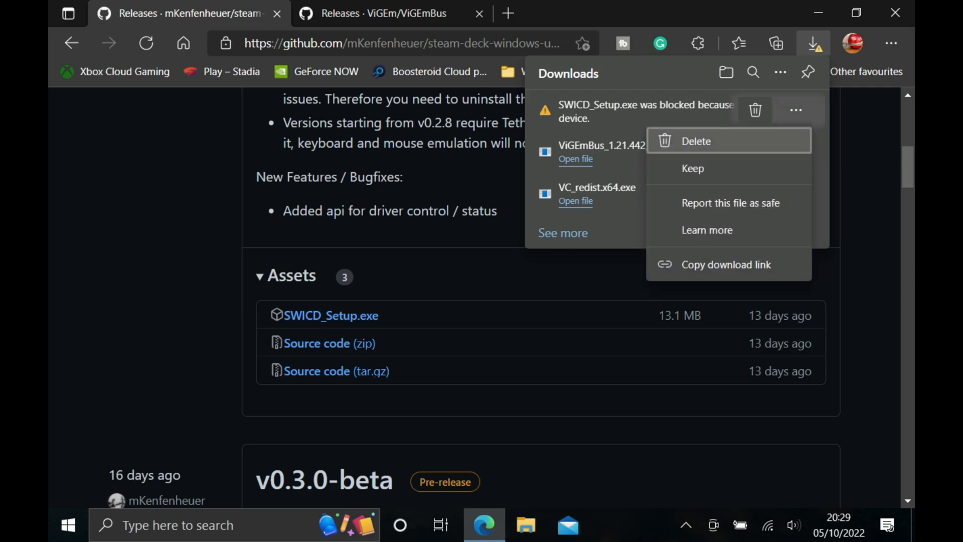
click(694, 141)
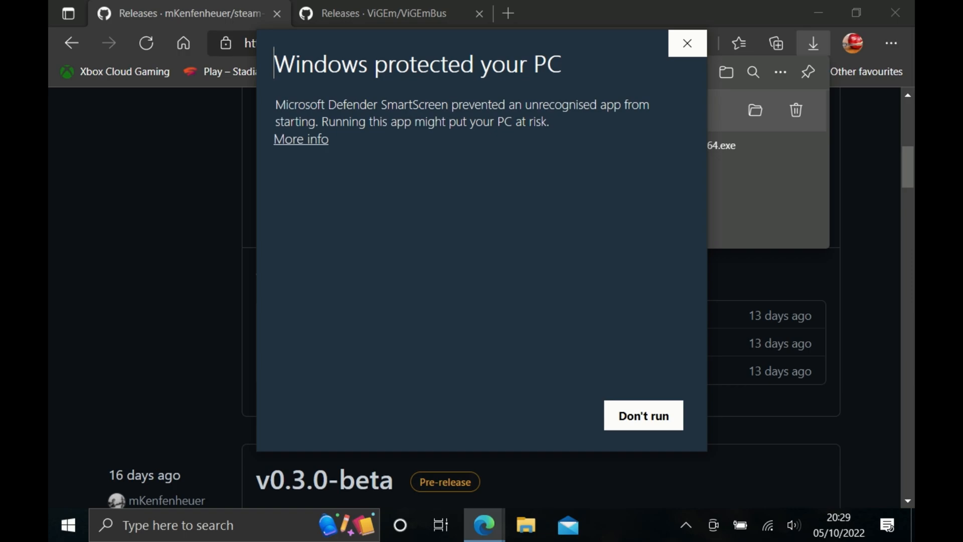
click(300, 138)
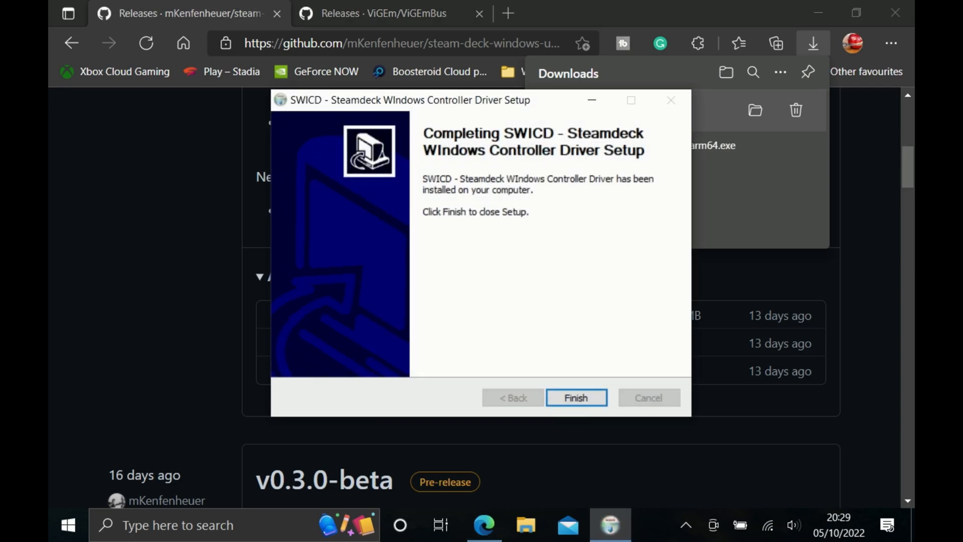
click(575, 398)
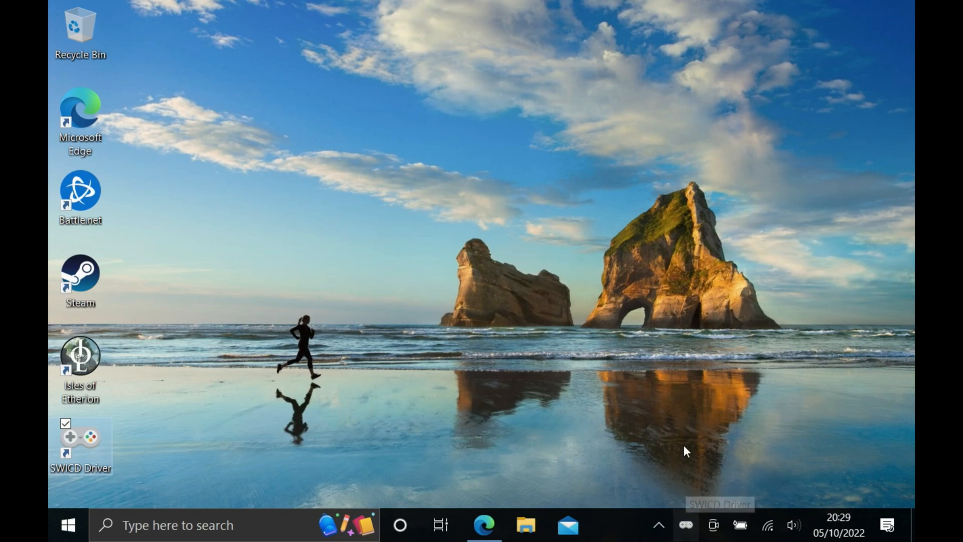
mouse_move(685, 423)
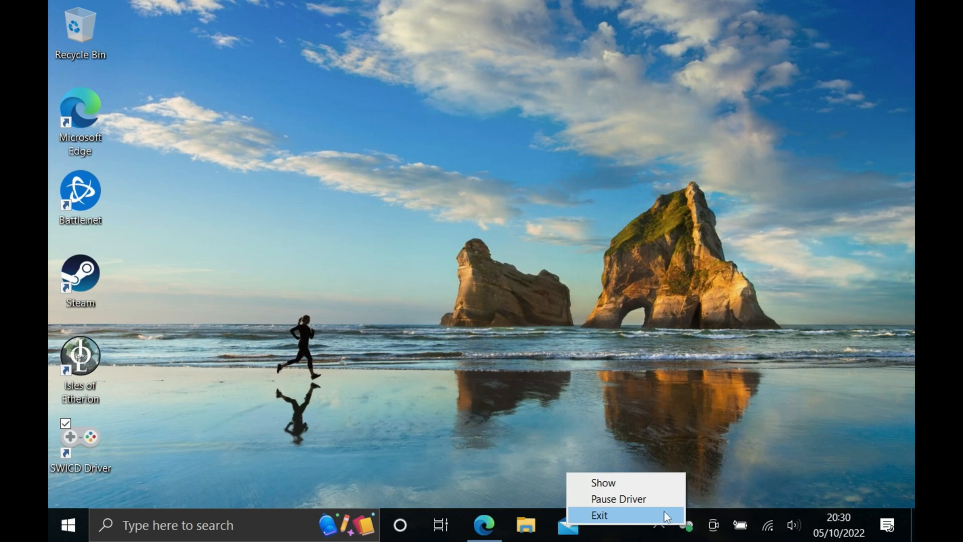
mouse_move(627, 483)
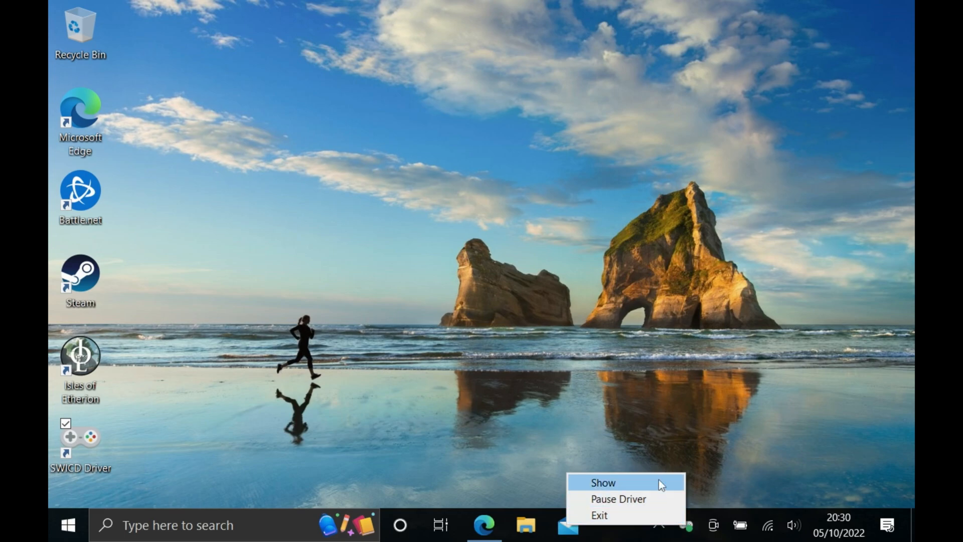
Show the SWICD Driver Control Panel, reporting driver v0.3.0 running with emulation active.
click(603, 483)
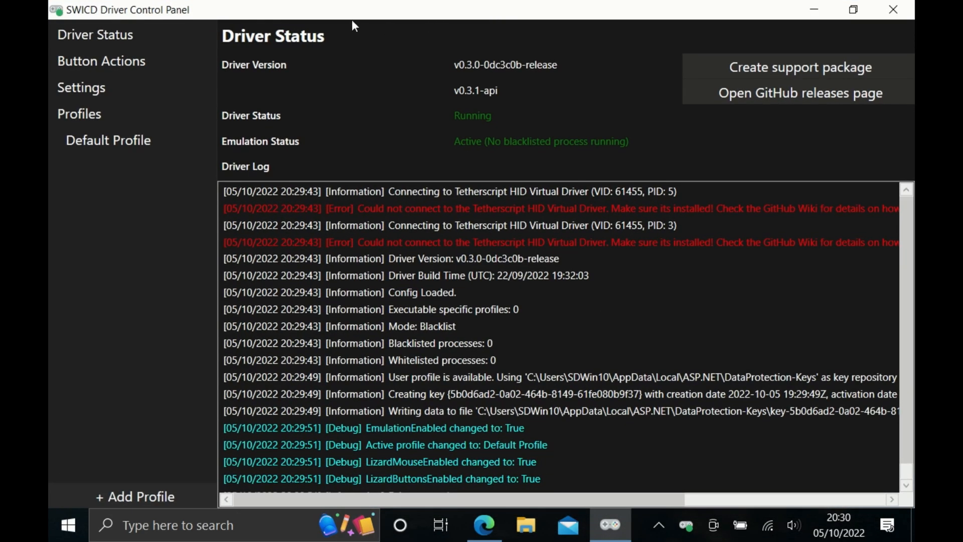
mouse_move(154, 119)
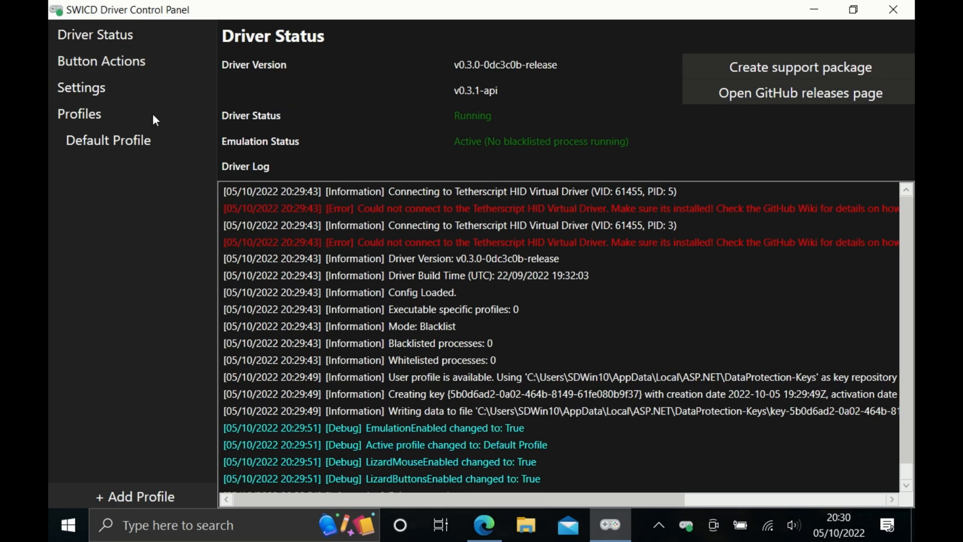
Disable lizard mode Mouse Movement and Buttons for the Default Profile.
click(108, 140)
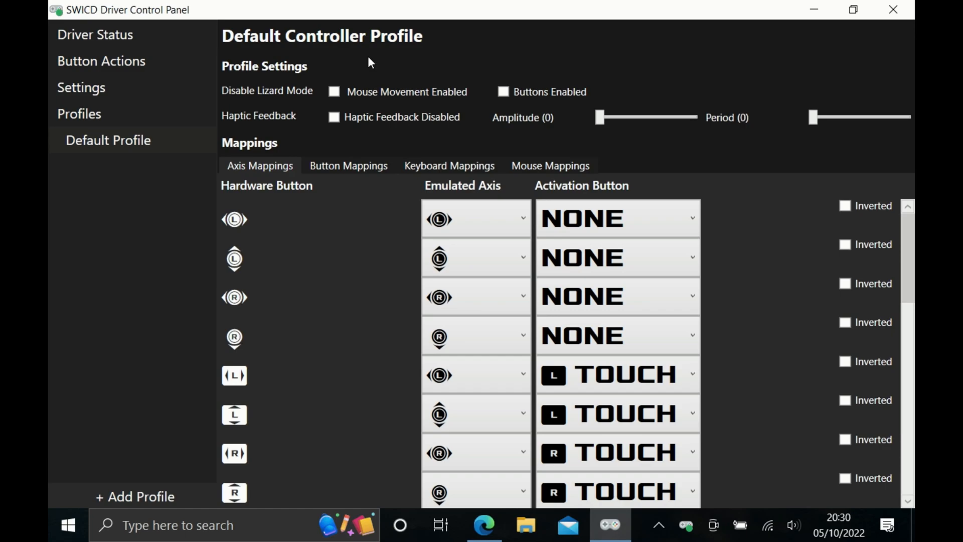
mouse_move(478, 59)
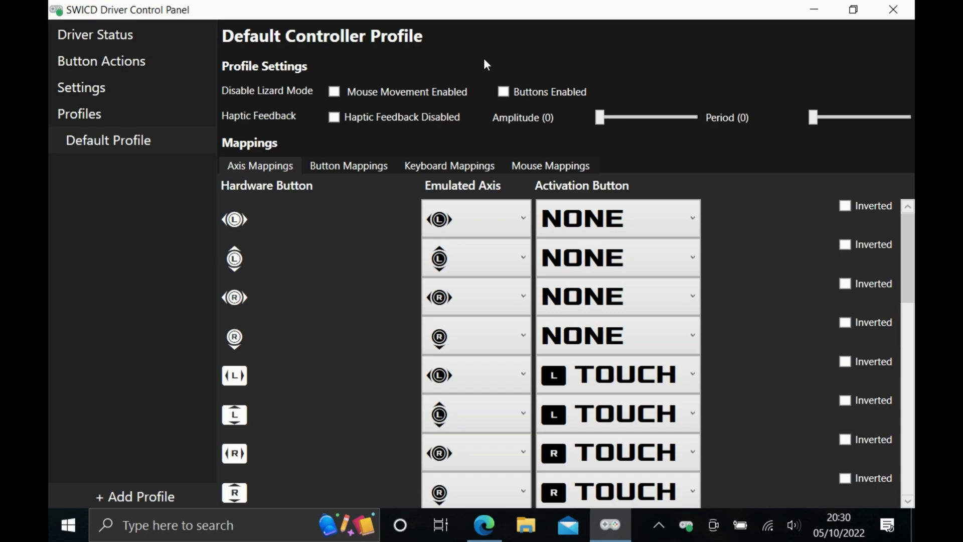
mouse_move(402, 84)
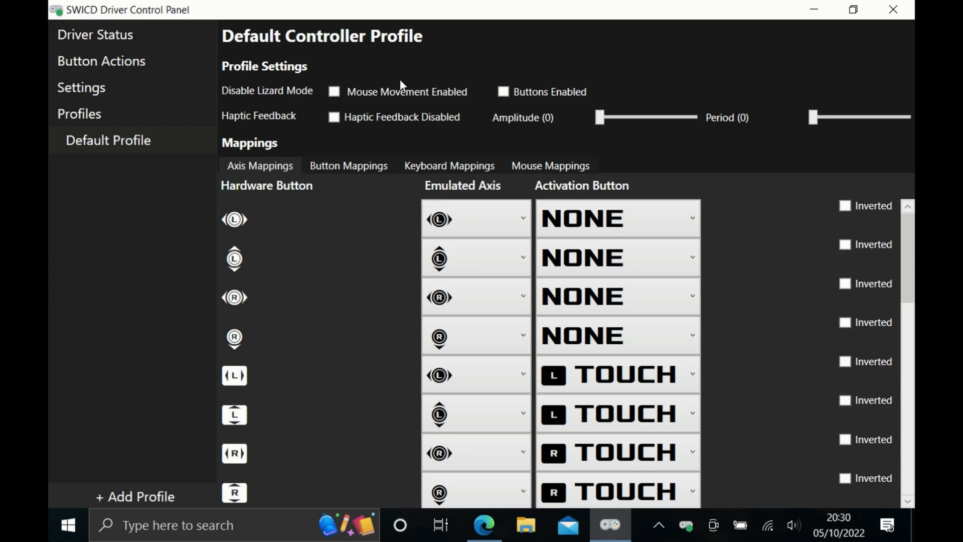
mouse_move(297, 95)
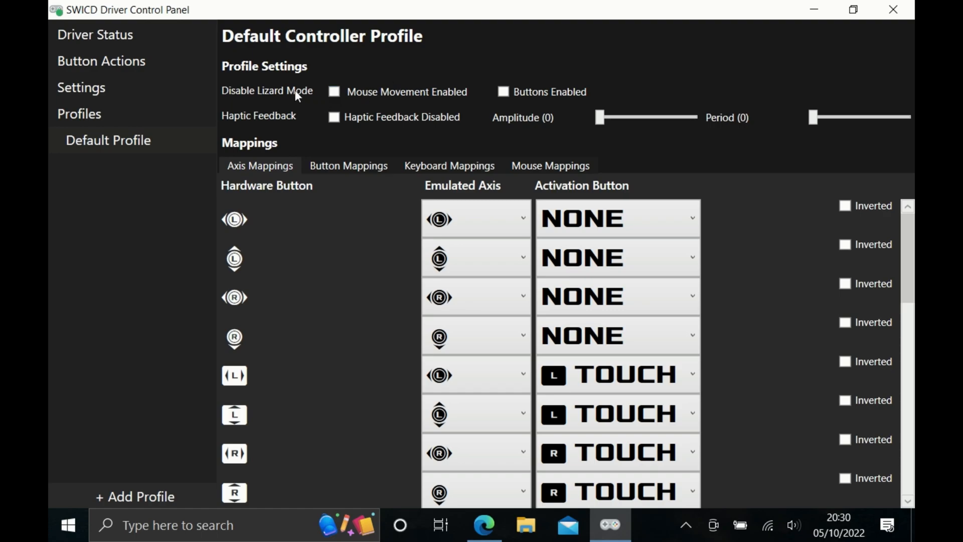
click(333, 91)
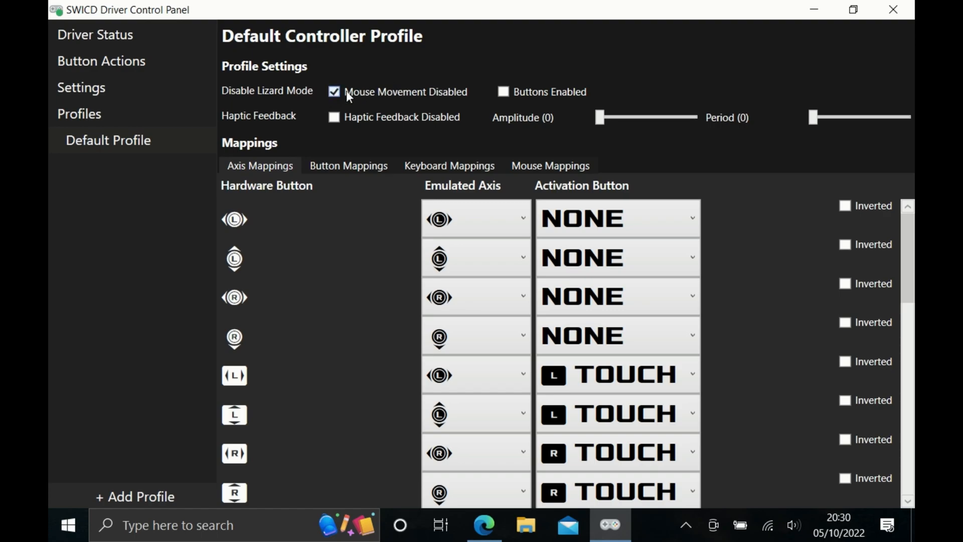
mouse_move(393, 86)
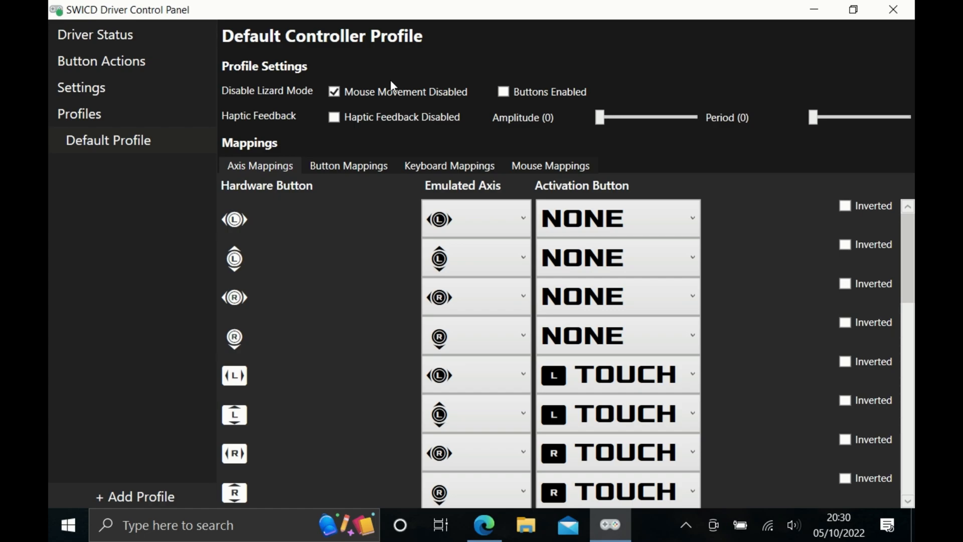
click(503, 91)
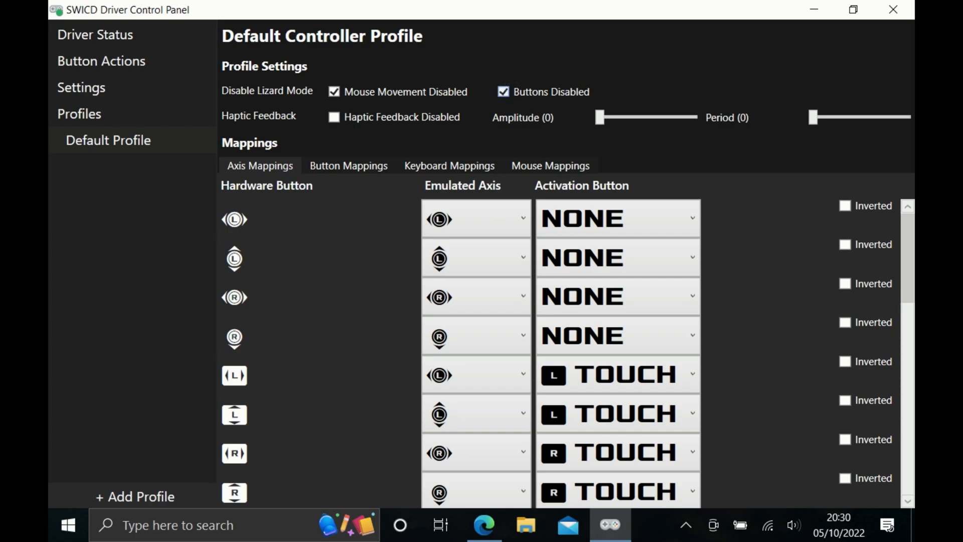